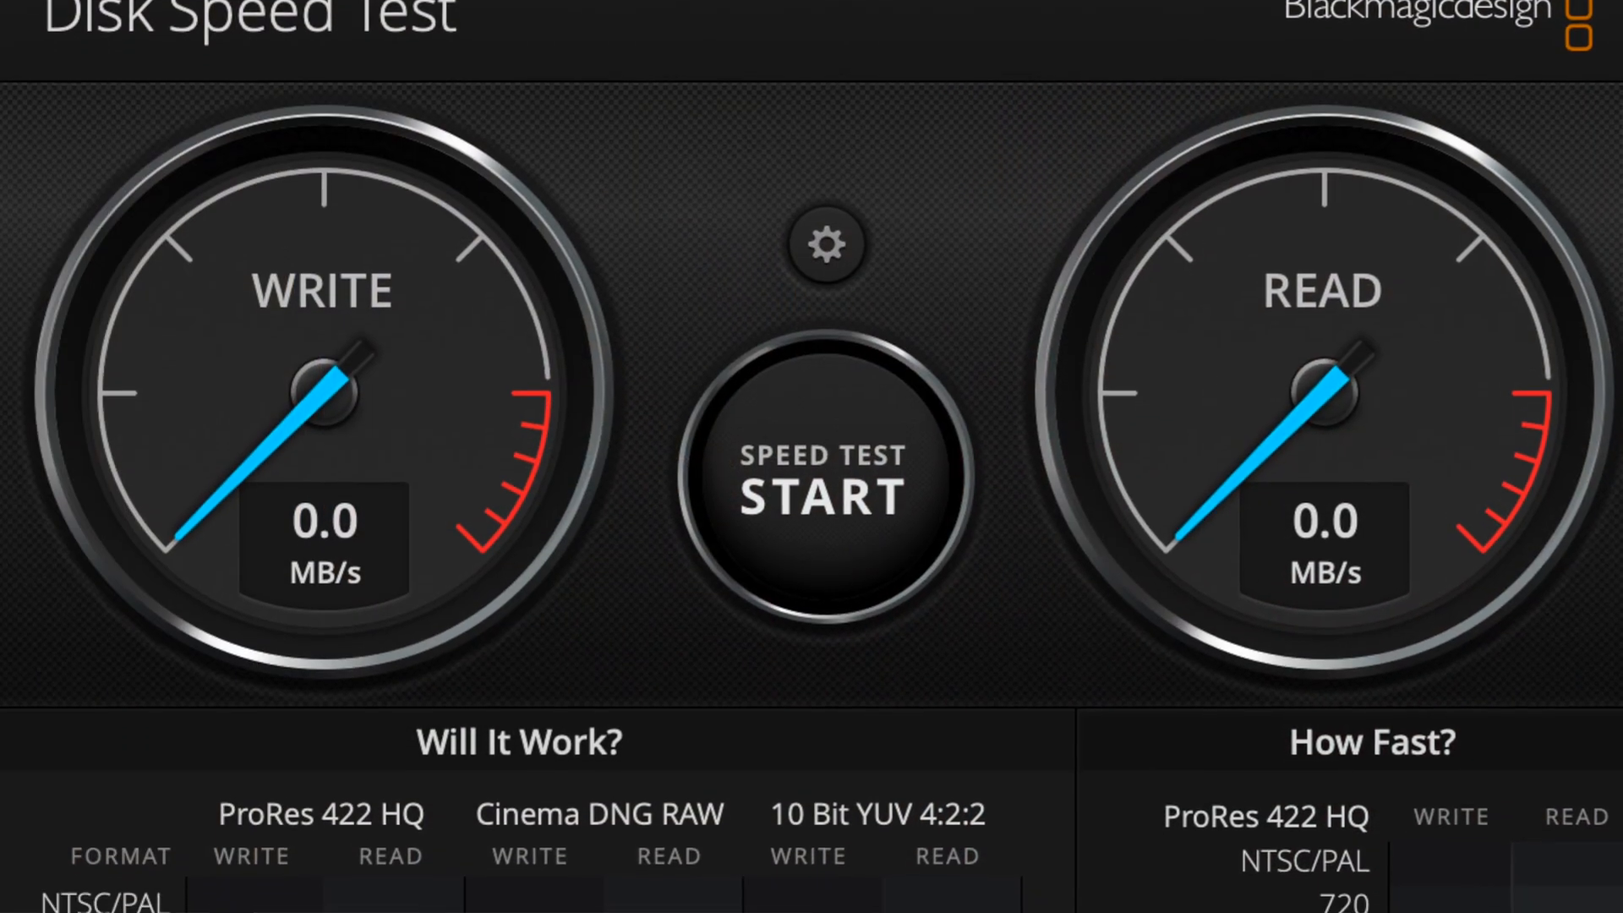
- Scroll the ADATA SU800 Amazon listing, then bring Disk Speed Test back to the front
scroll("down", 3)
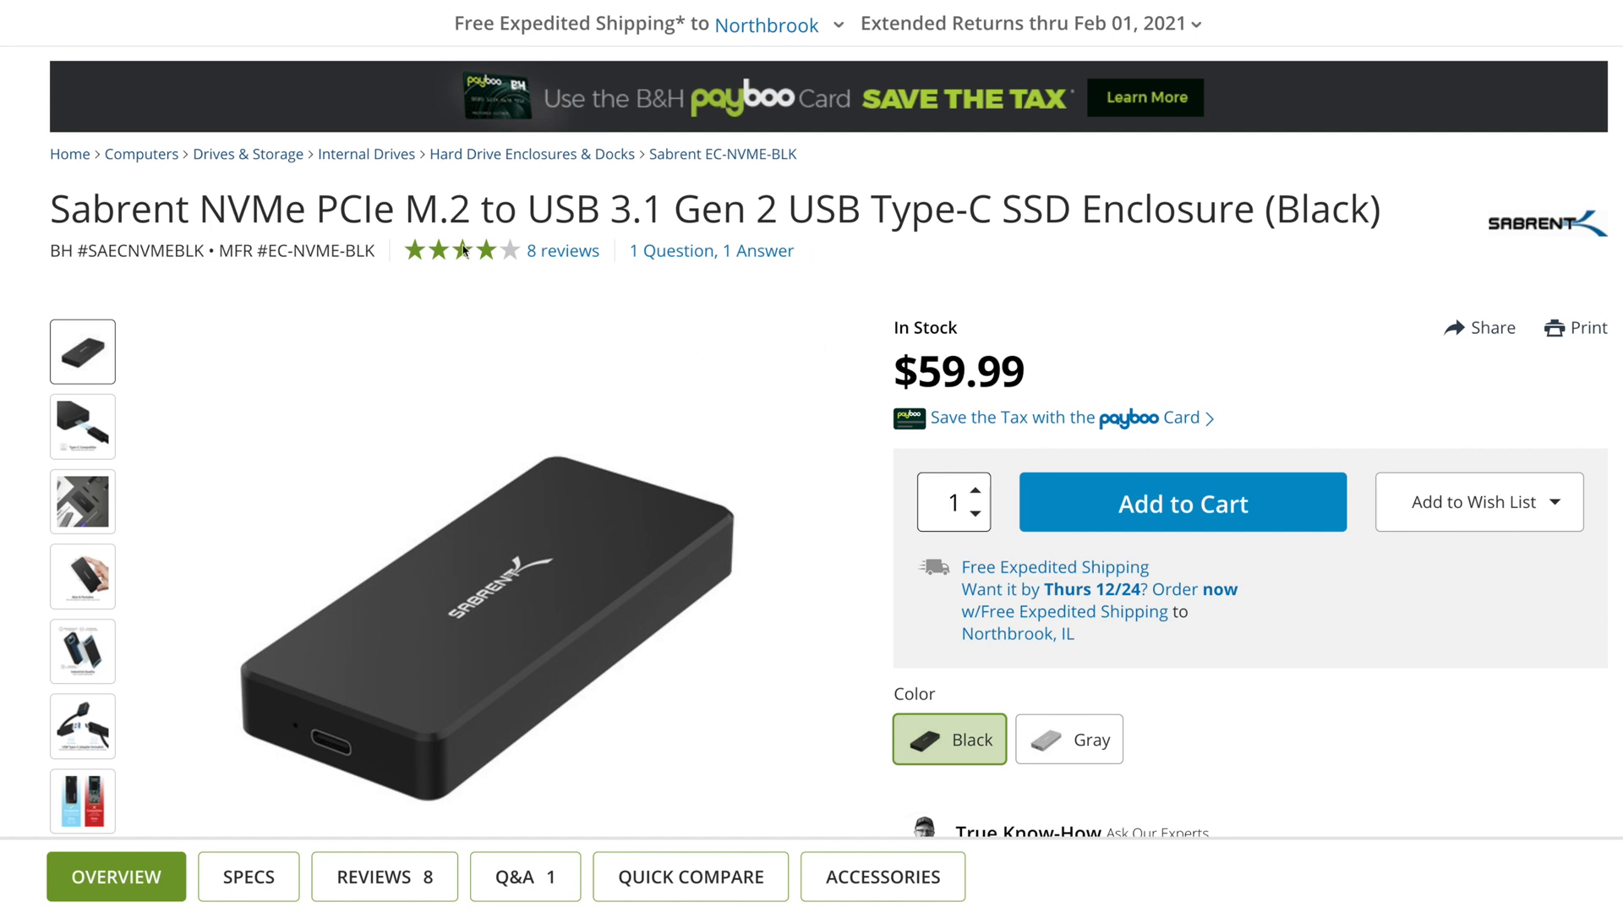
scroll("down", 3)
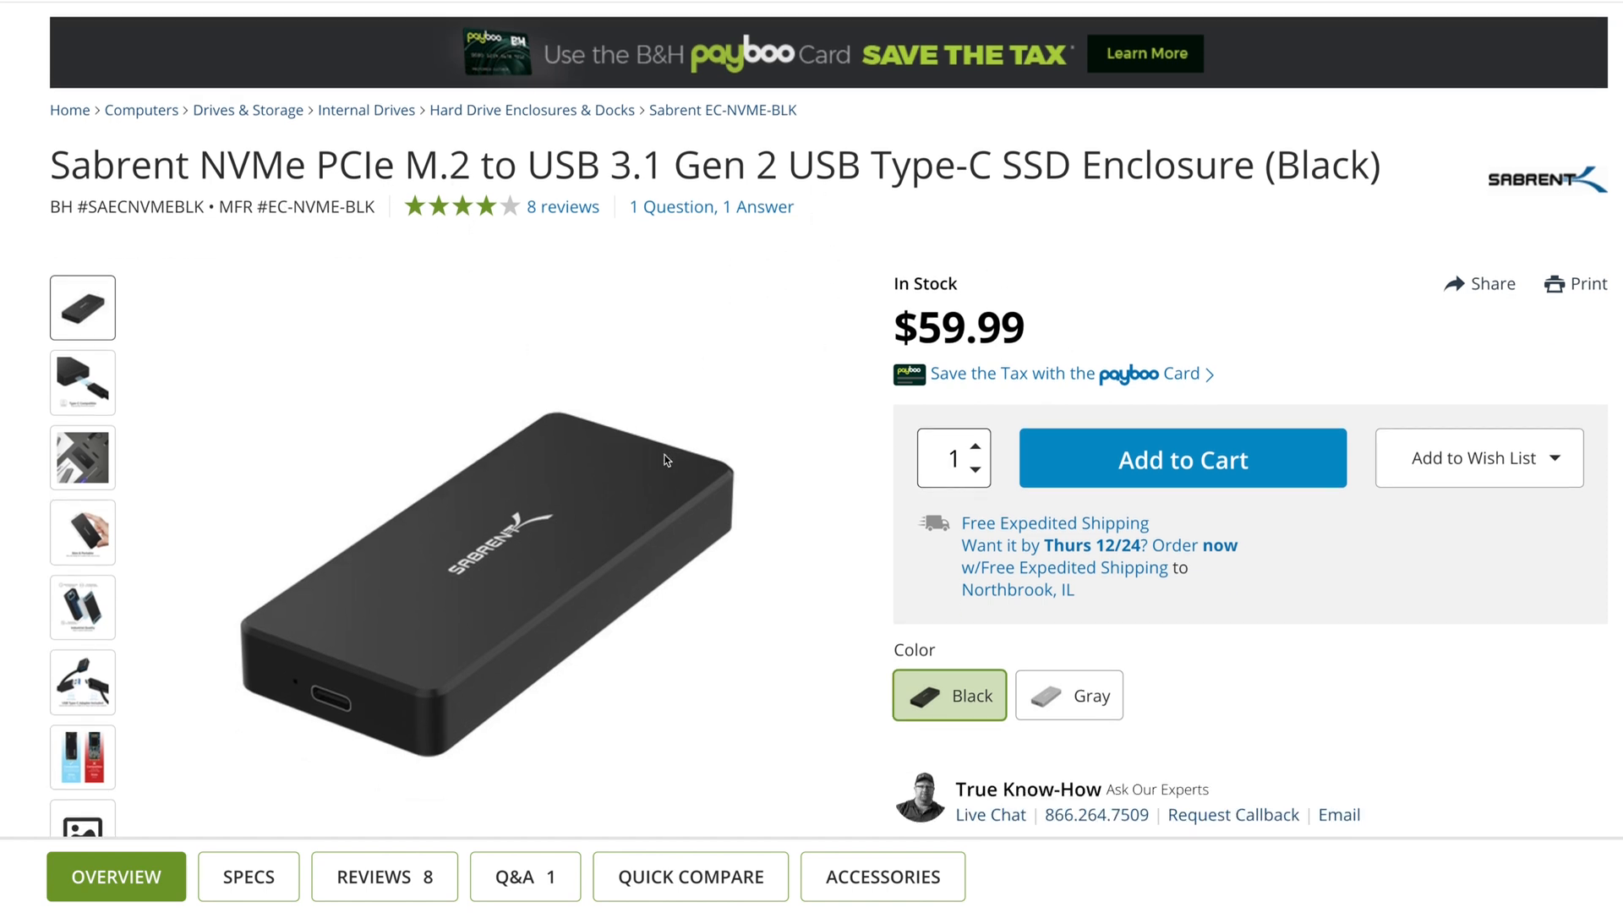
scroll("down", 3)
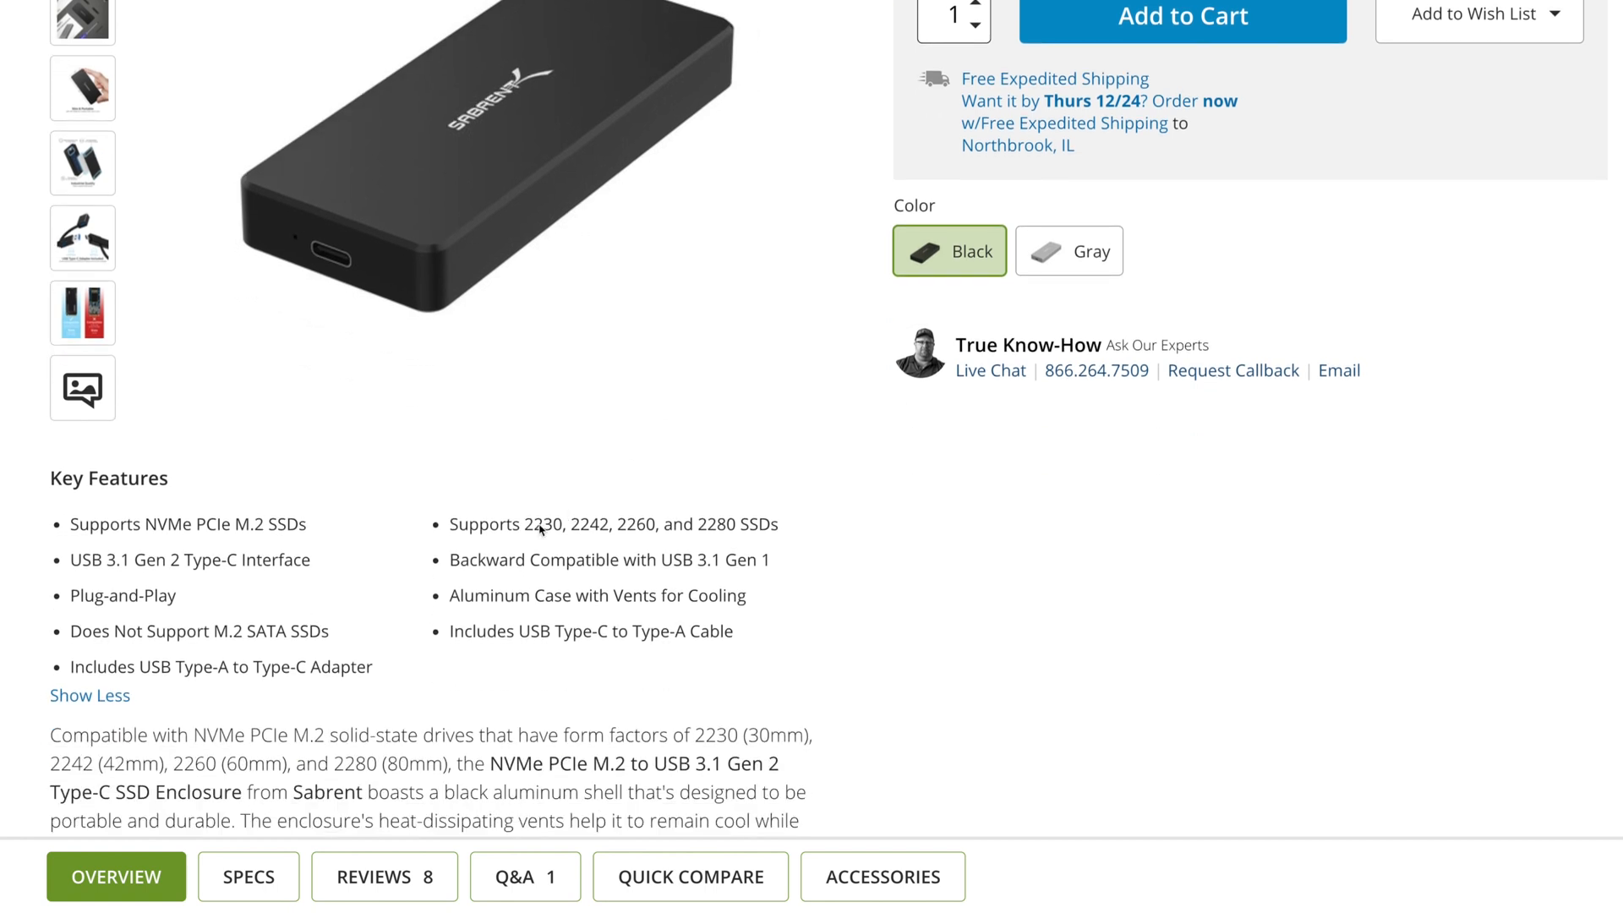
mouse_move(528, 517)
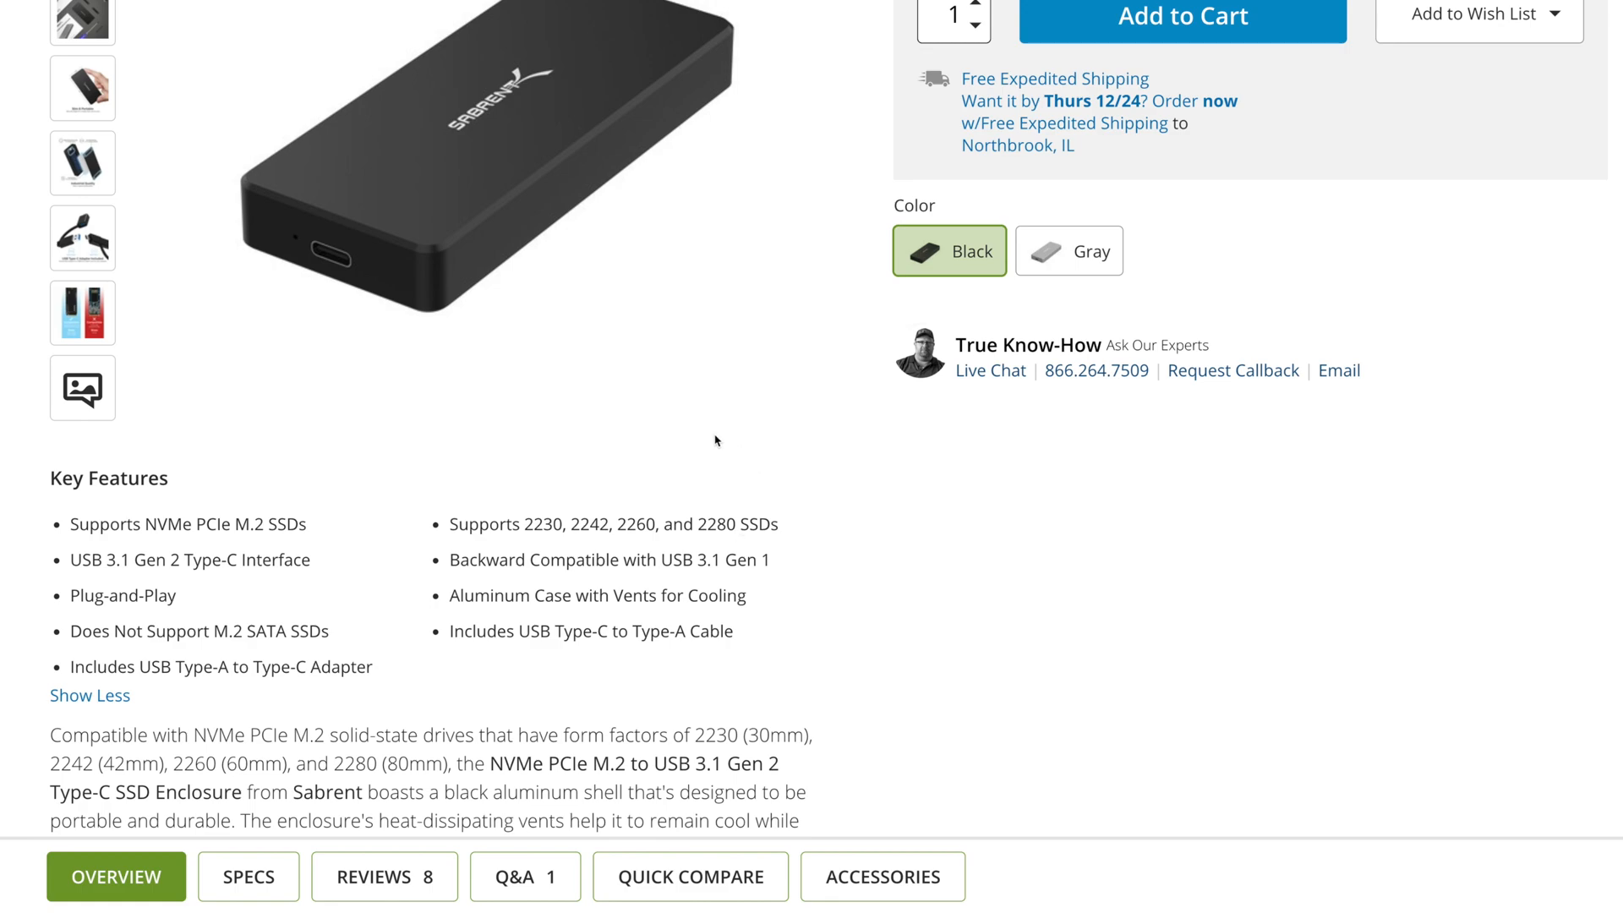
scroll("down", 3)
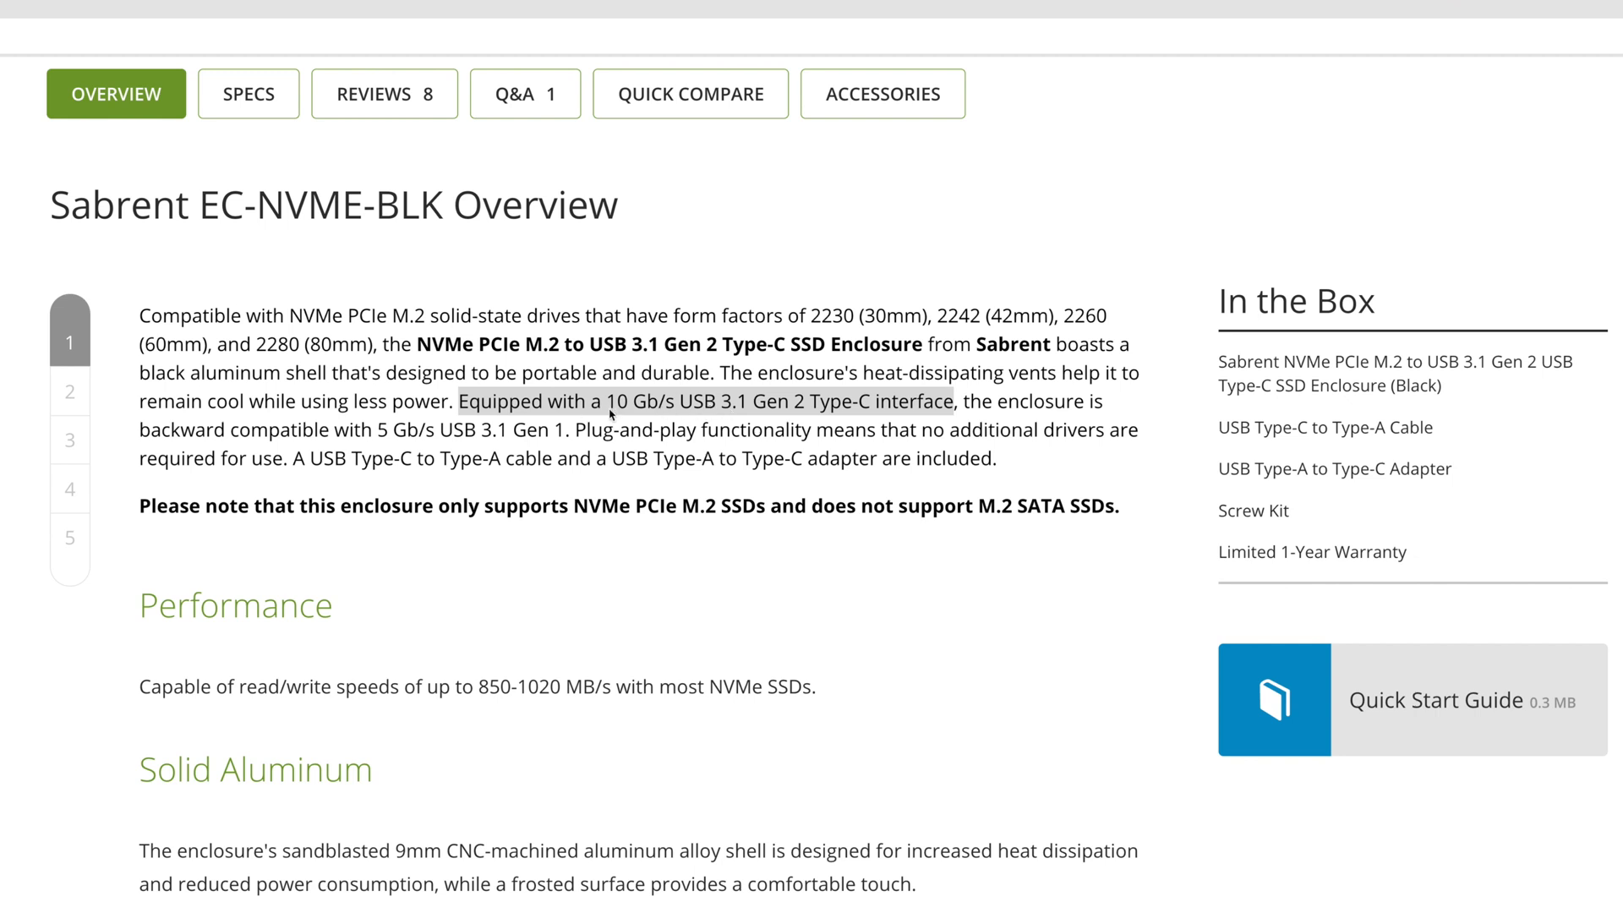
scroll("up", 3)
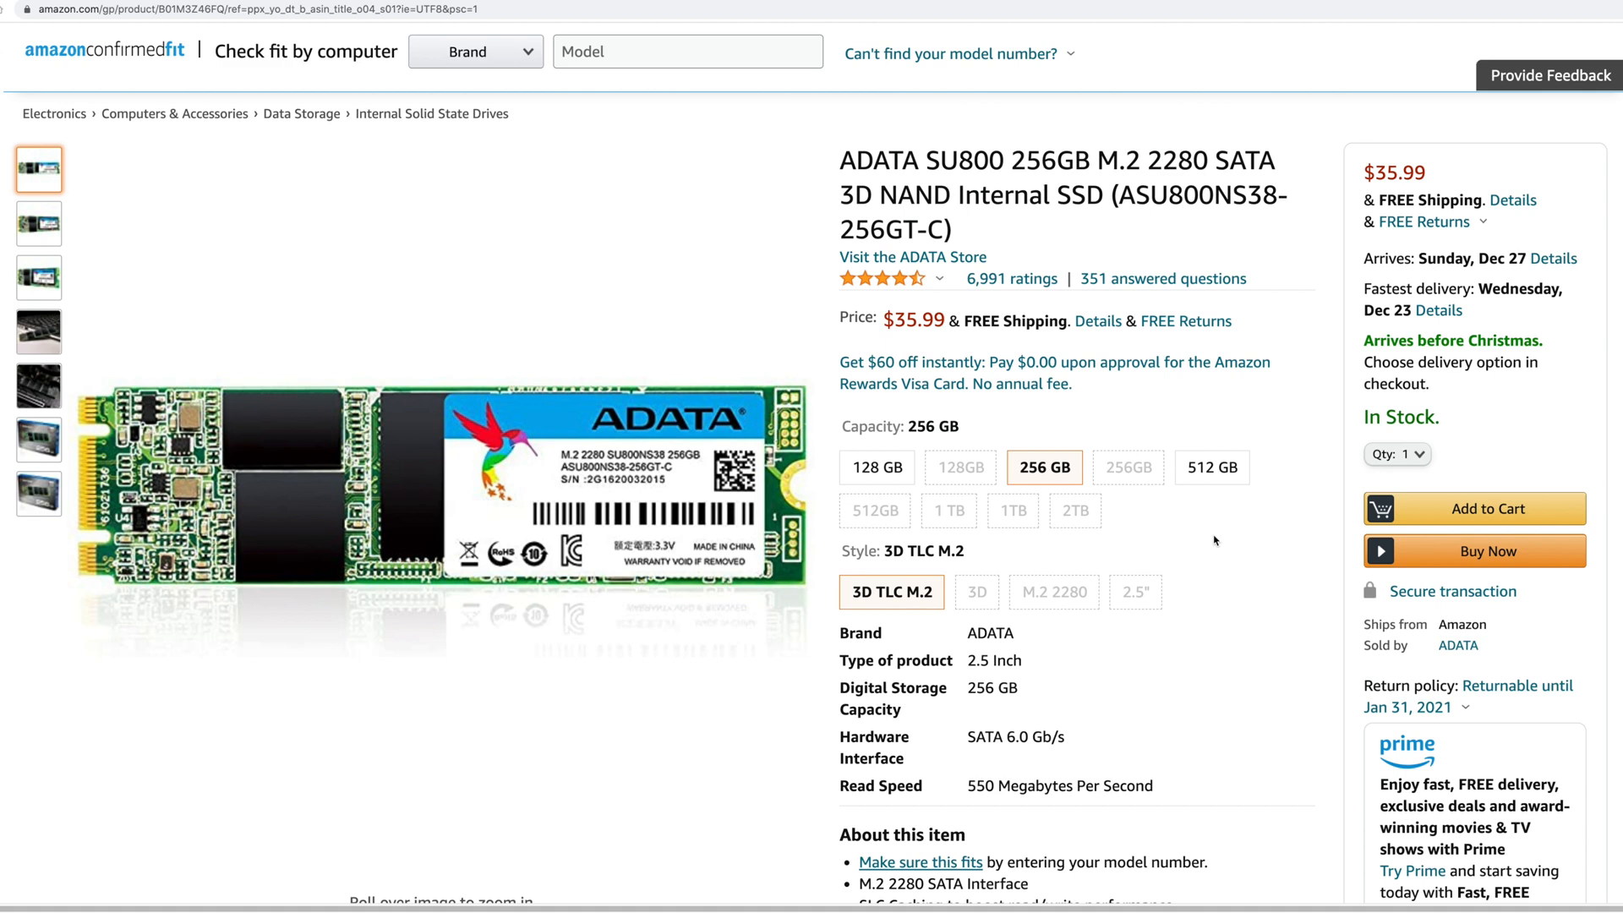
mouse_move(982, 268)
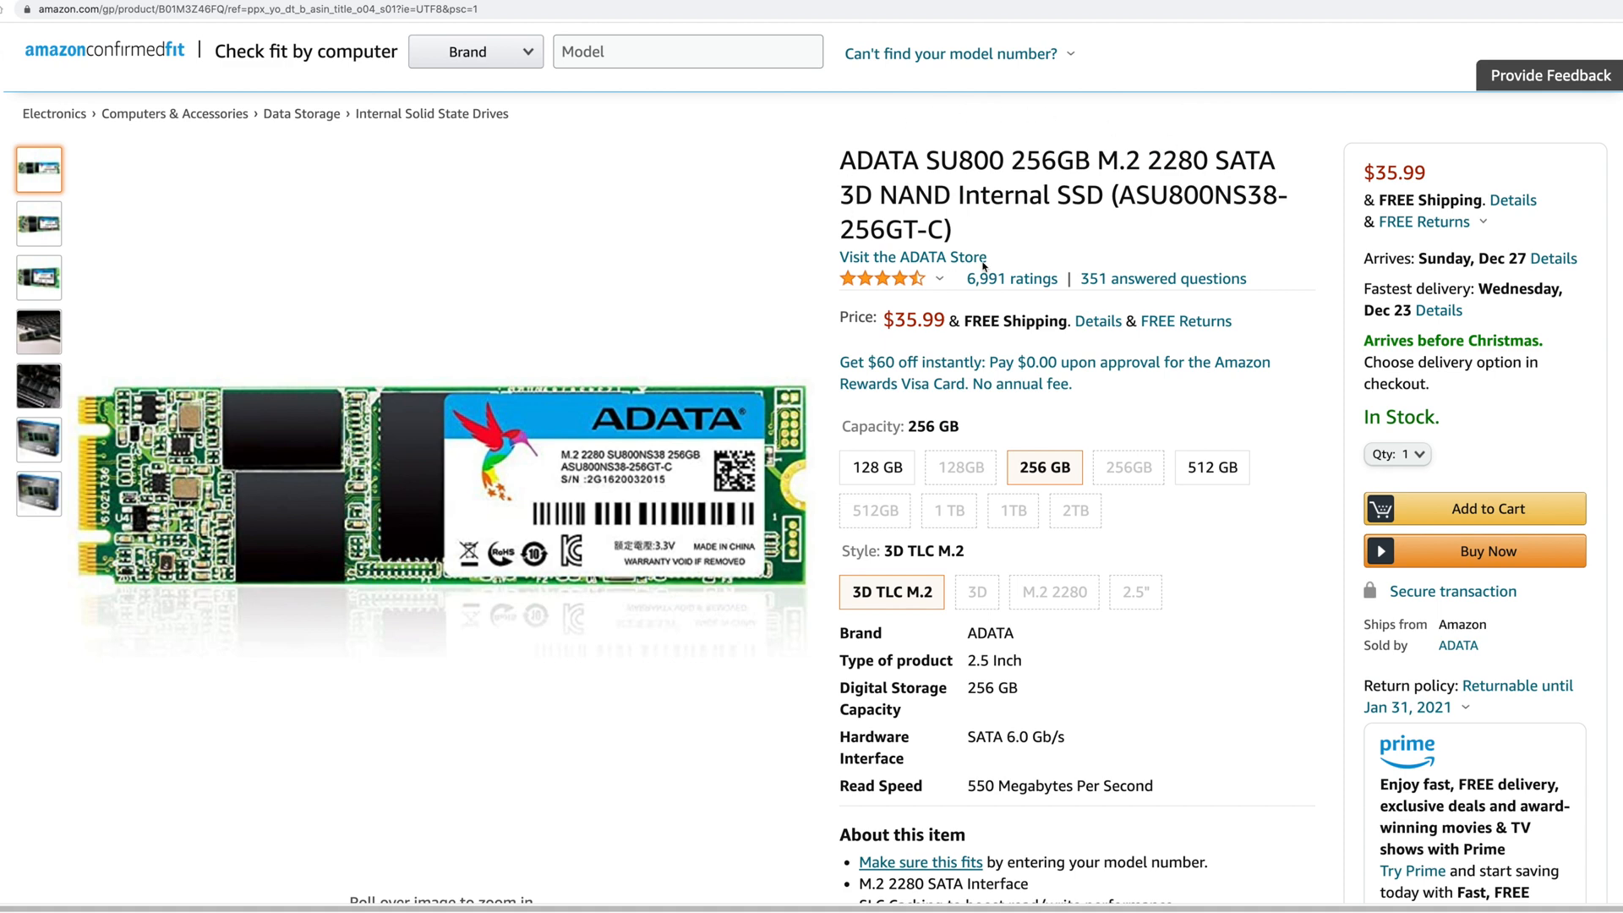
mouse_move(1143, 176)
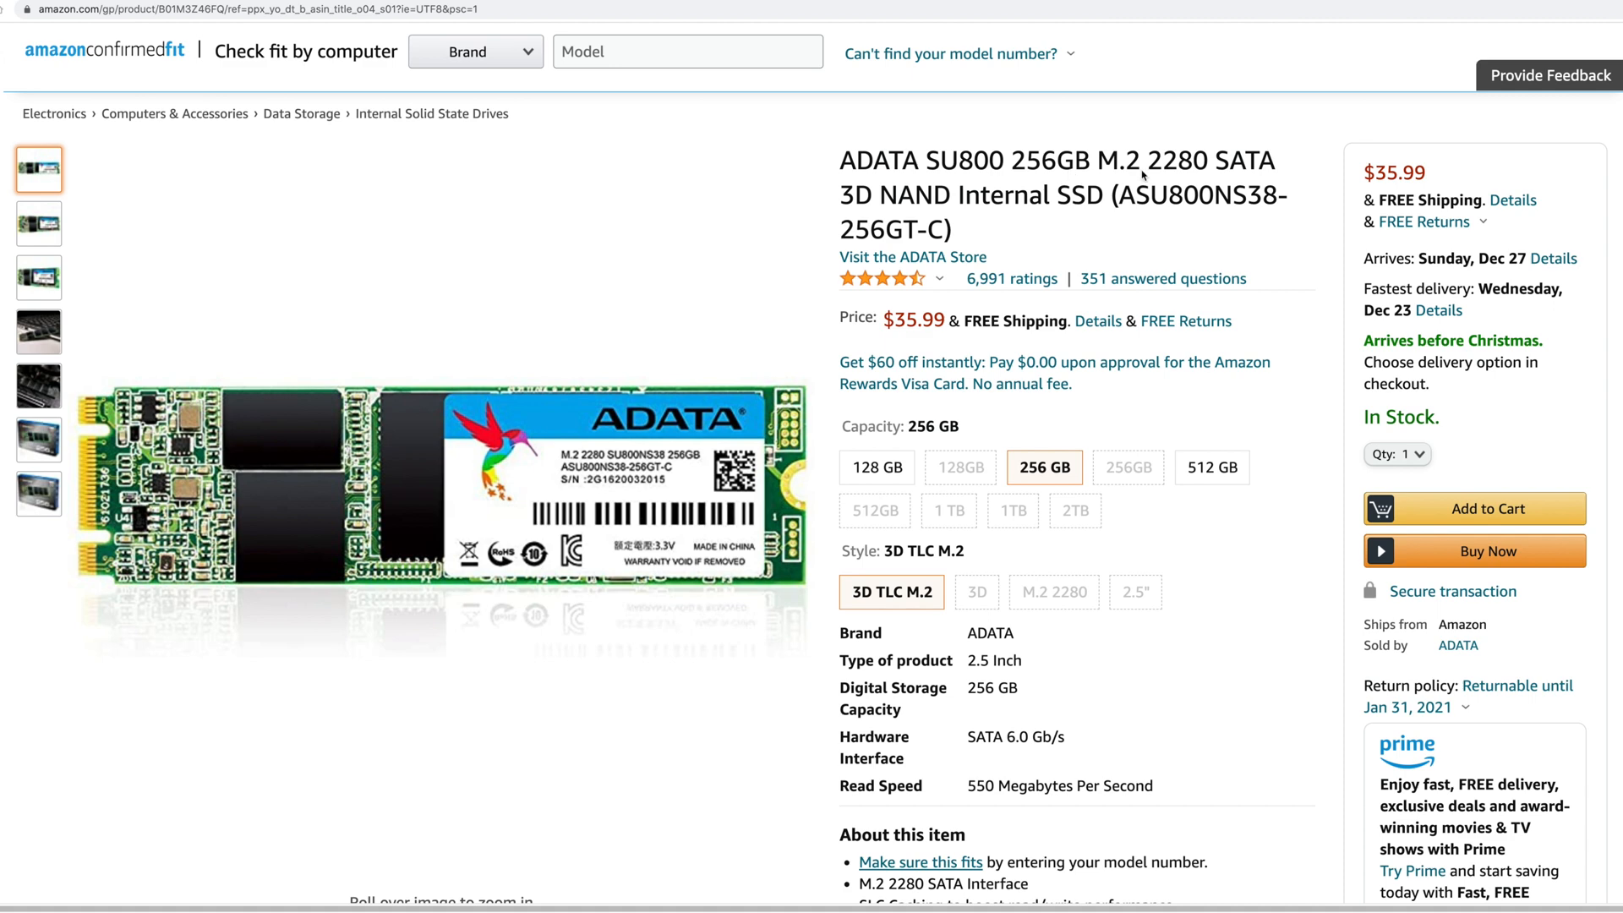
mouse_move(1161, 143)
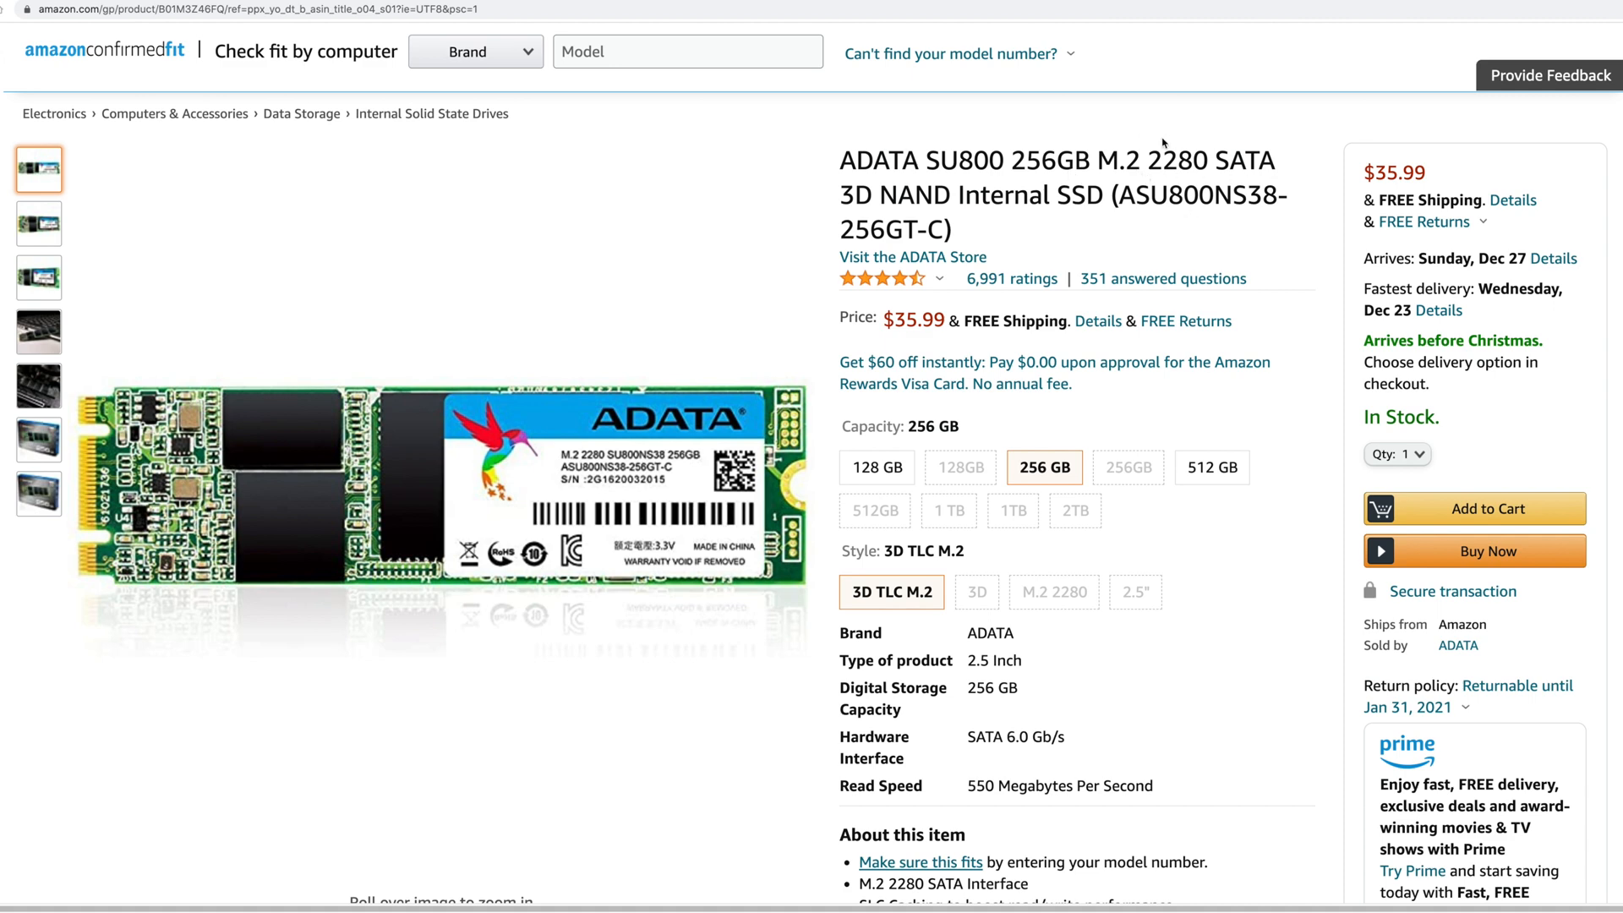
mouse_move(630, 376)
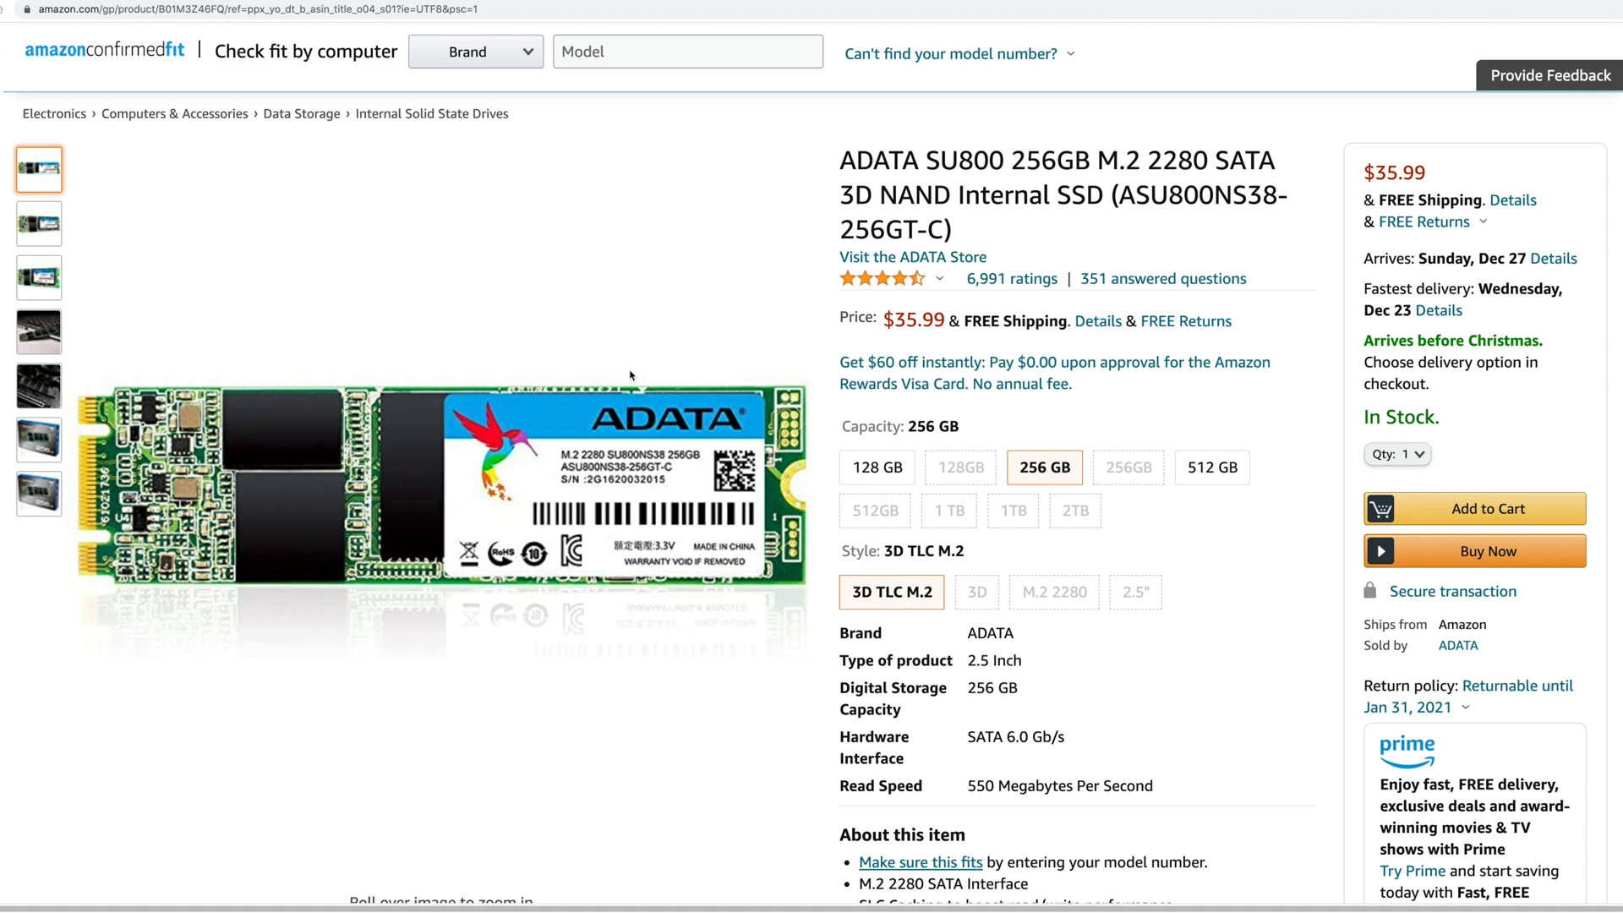
mouse_move(905, 334)
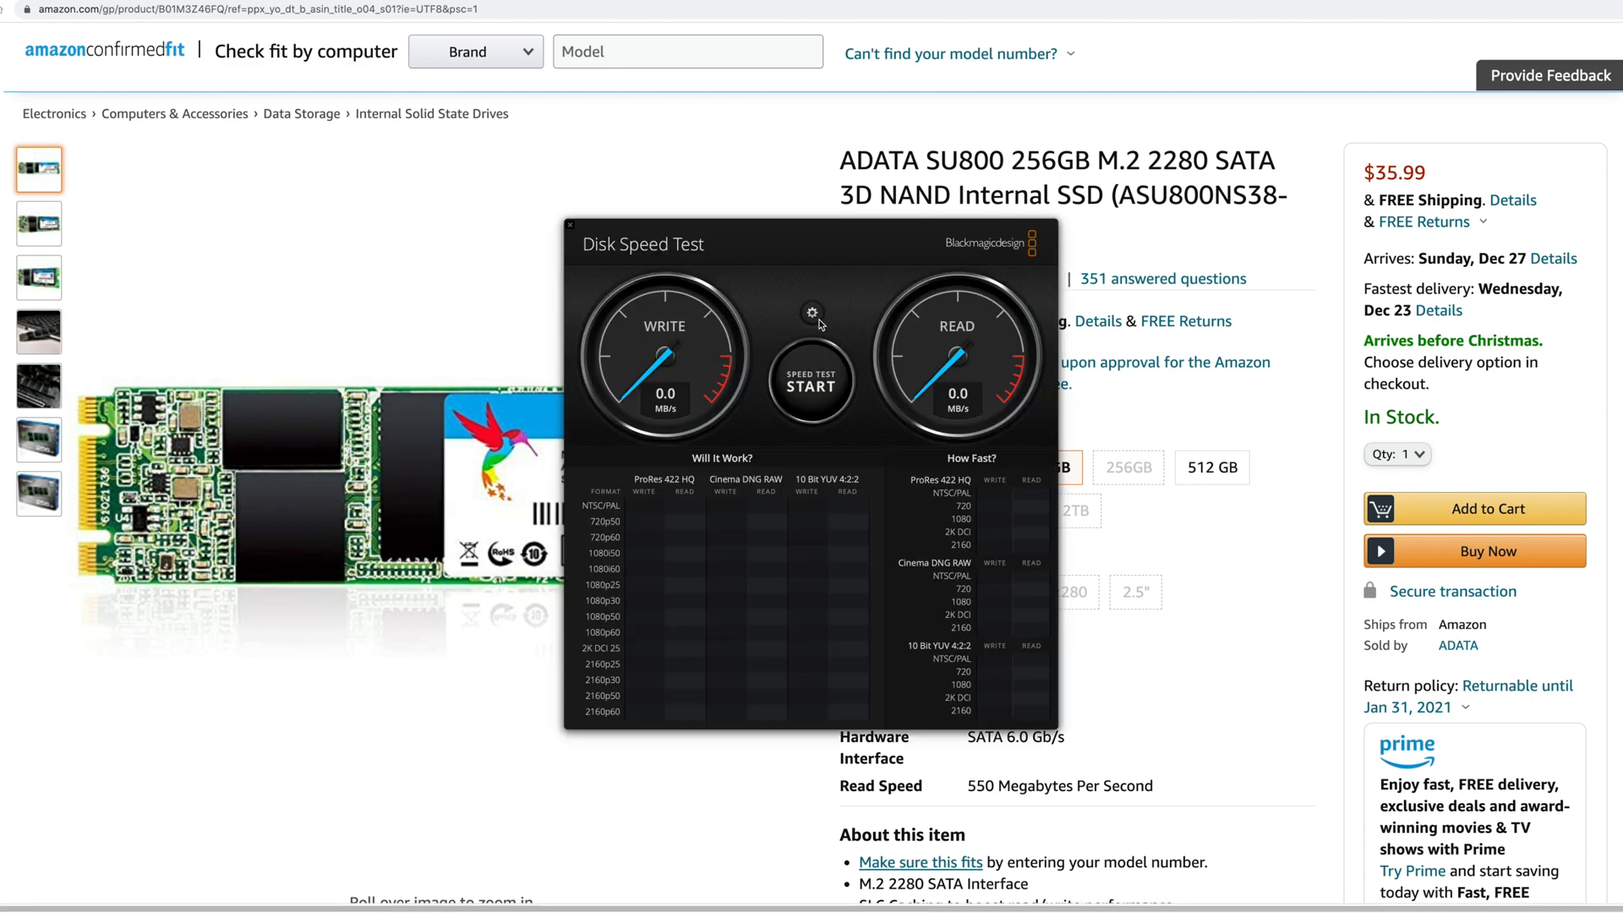
mouse_move(817, 322)
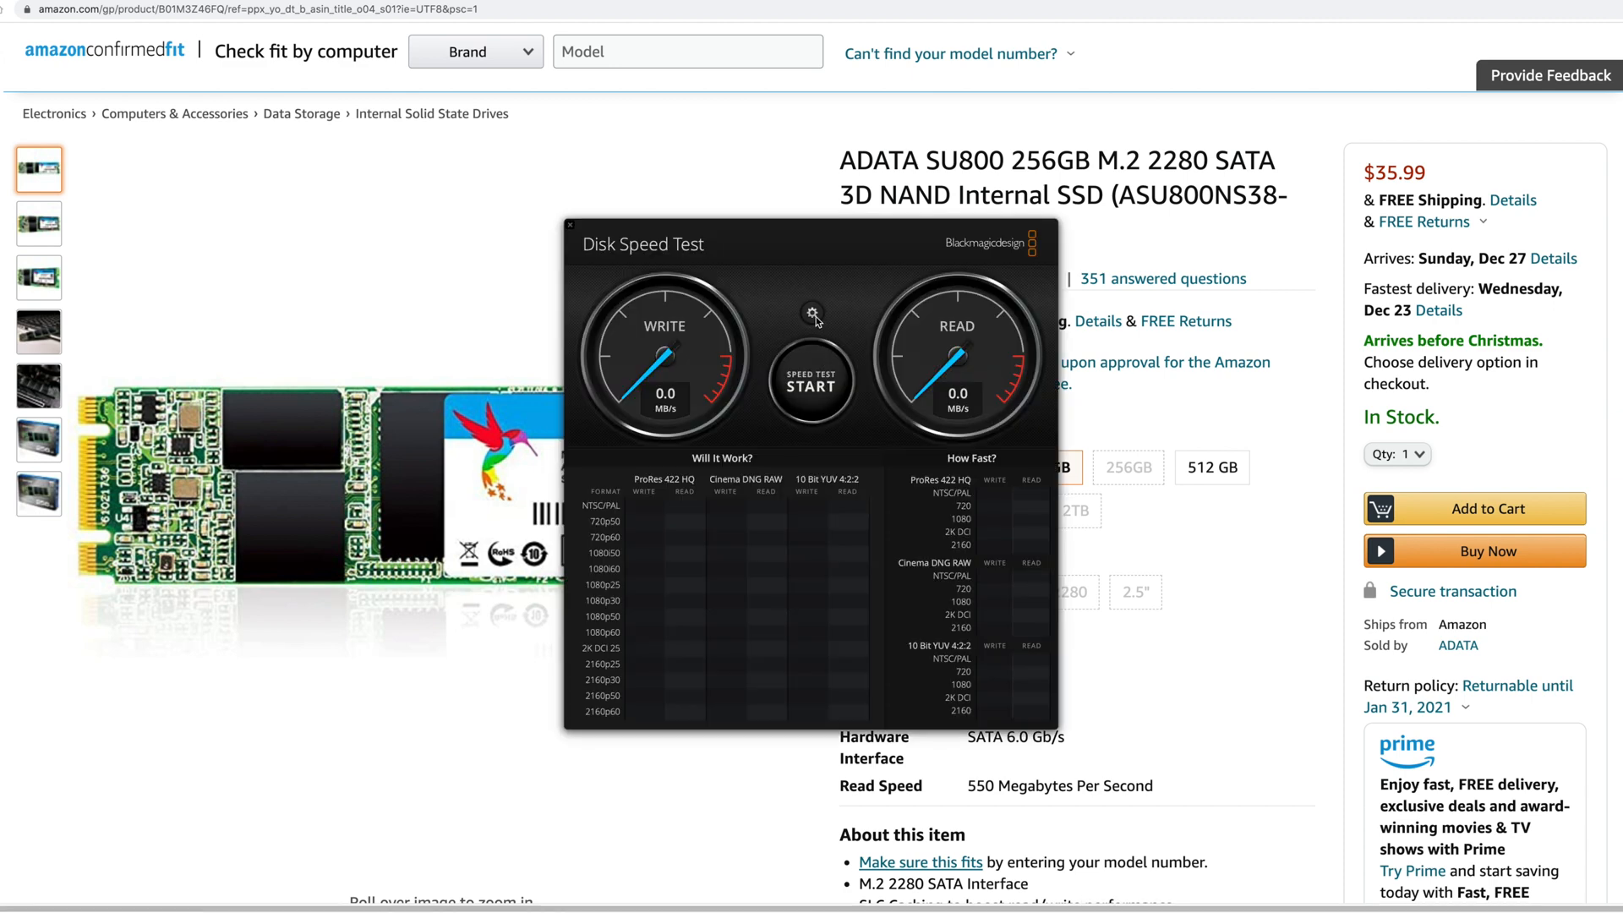
- Target the ADATA SATA M.2 drive and run the test to 393.2 MB/s write, 425.5 read
left_click(813, 313)
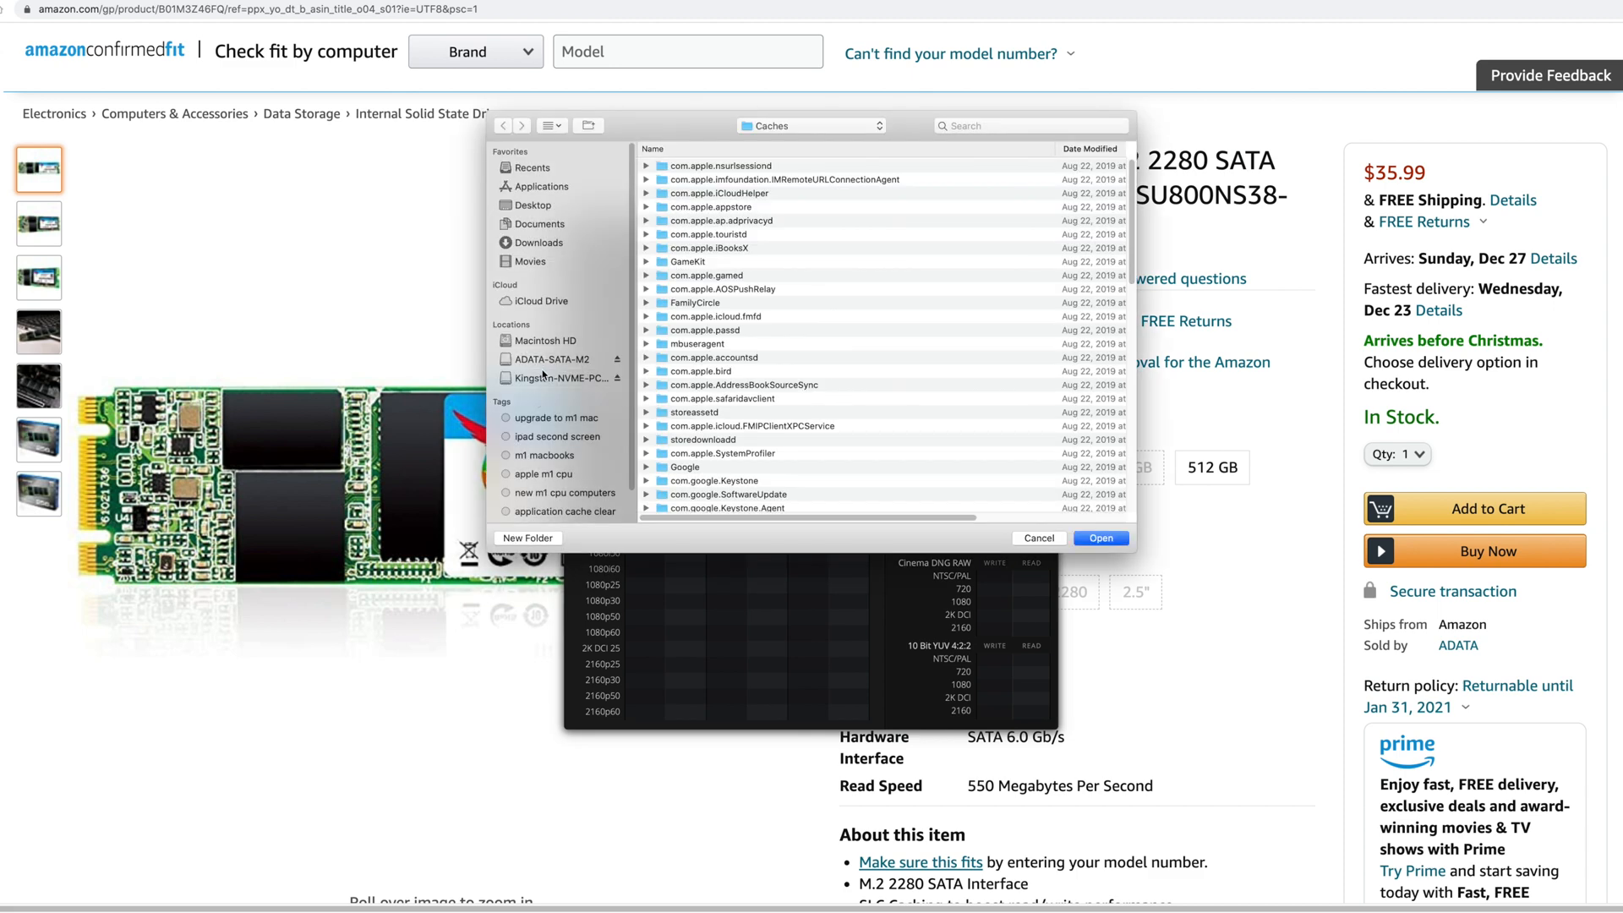
left_click(549, 359)
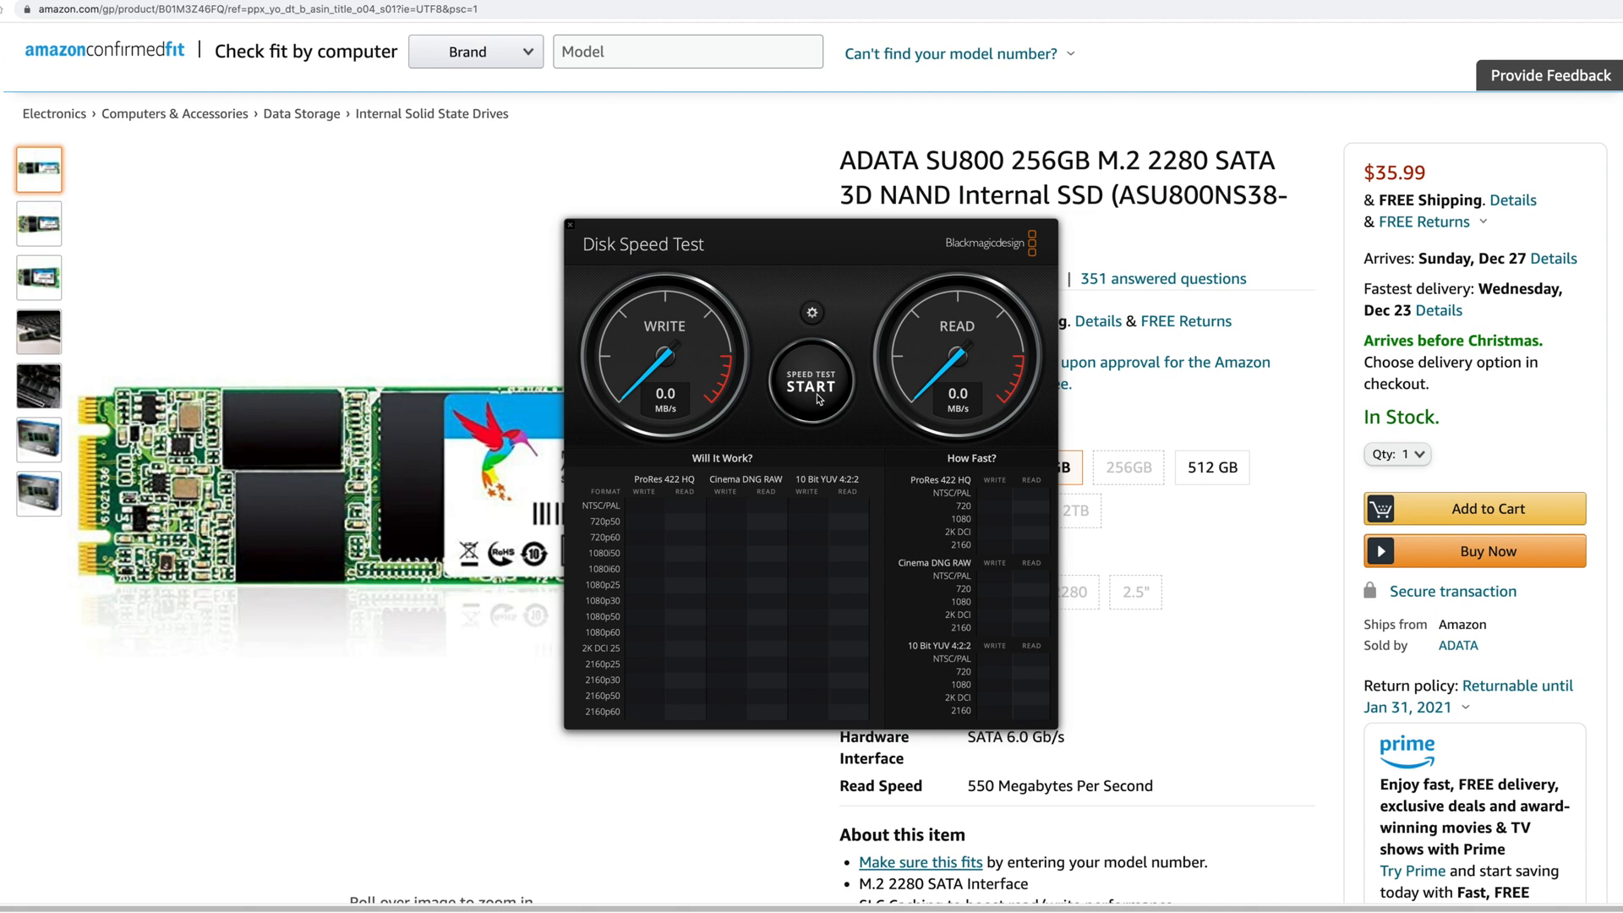
left_click(811, 387)
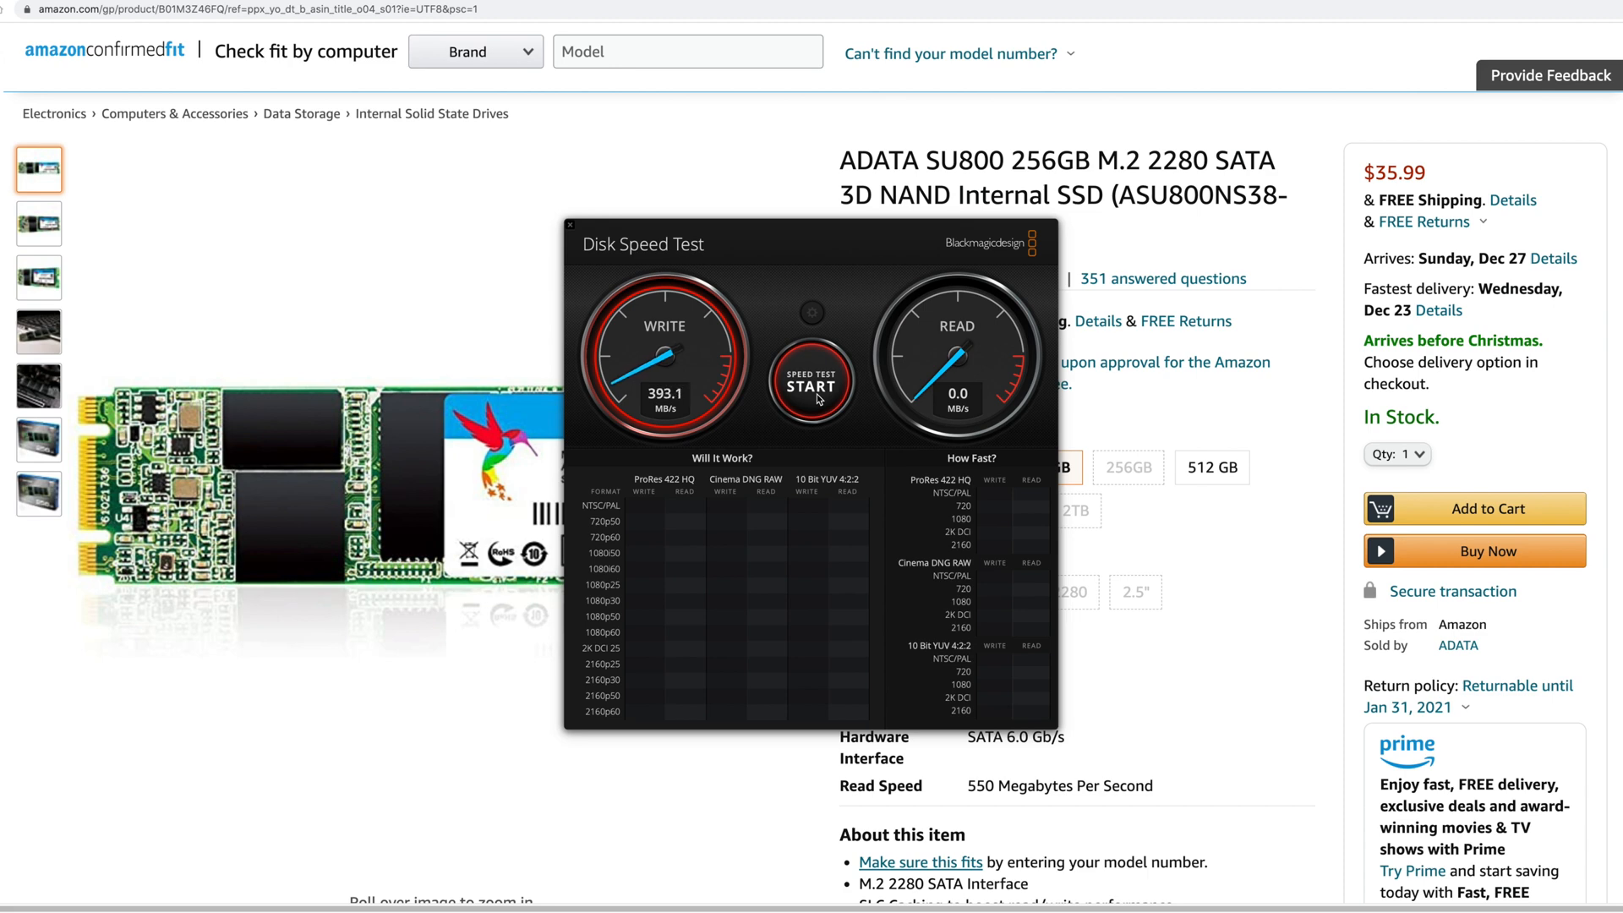
left_click(811, 385)
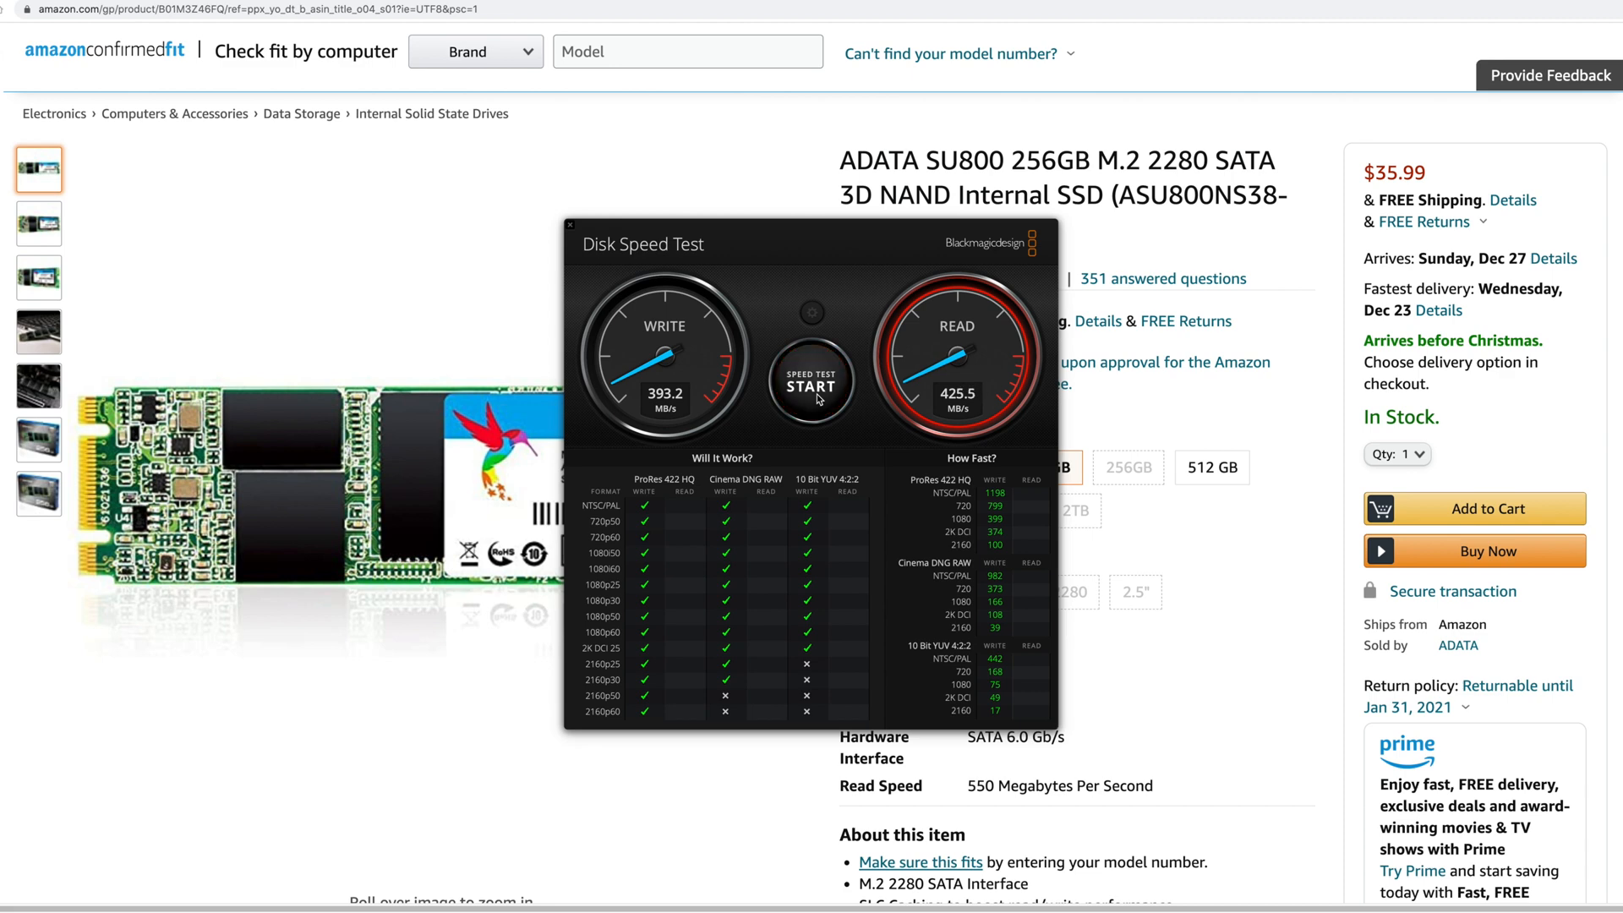
left_click(811, 386)
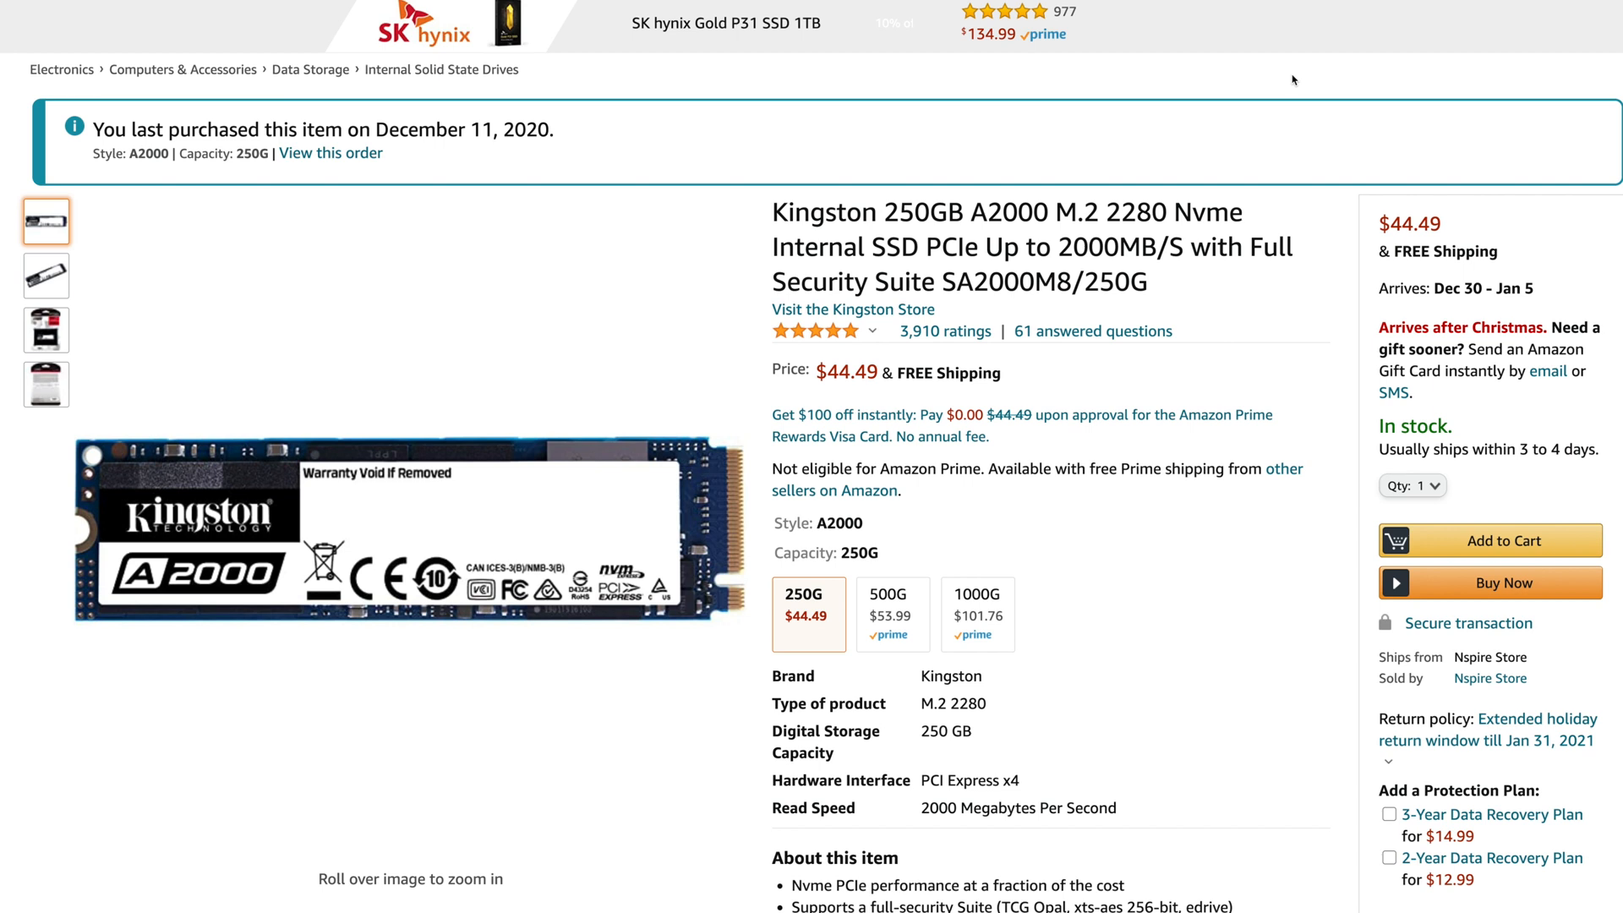
mouse_move(964, 226)
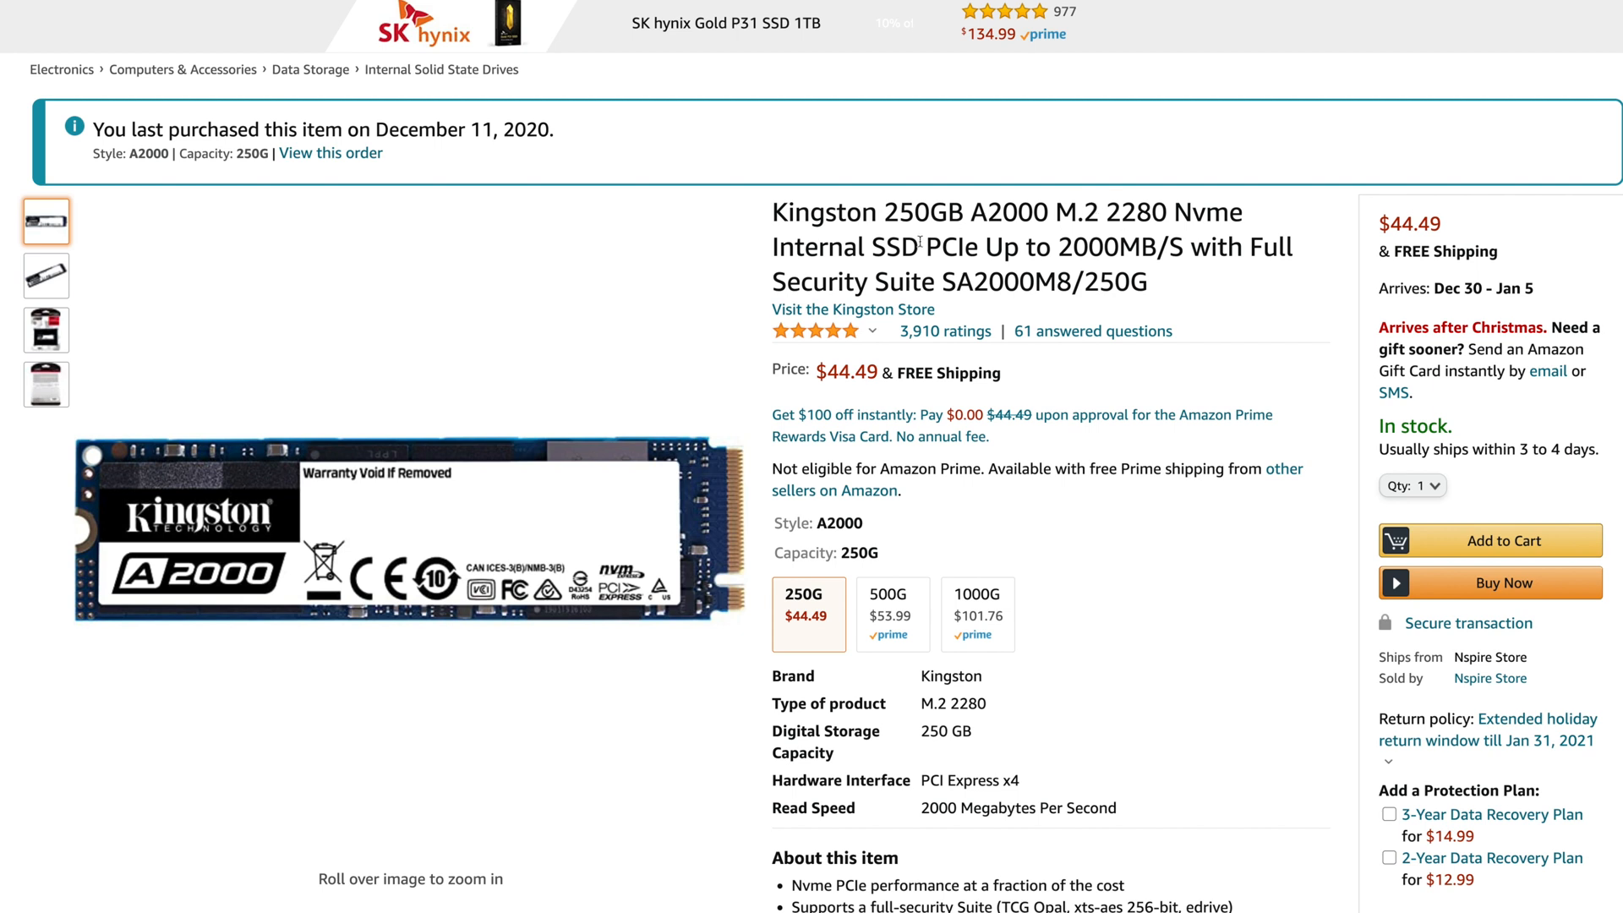
mouse_move(955, 267)
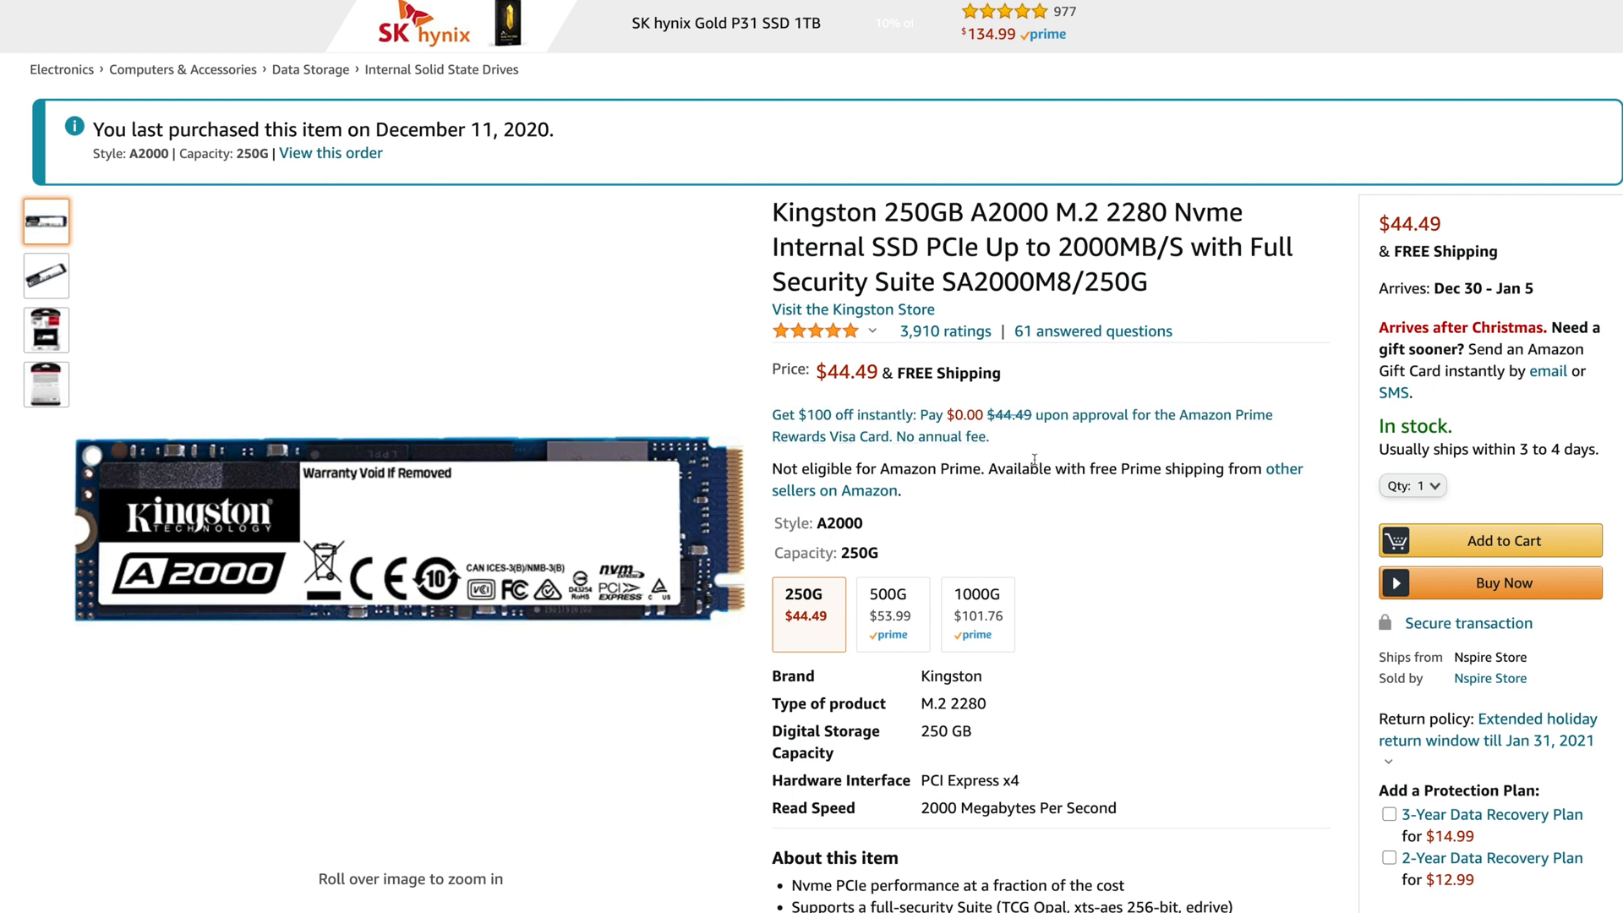
mouse_move(1074, 366)
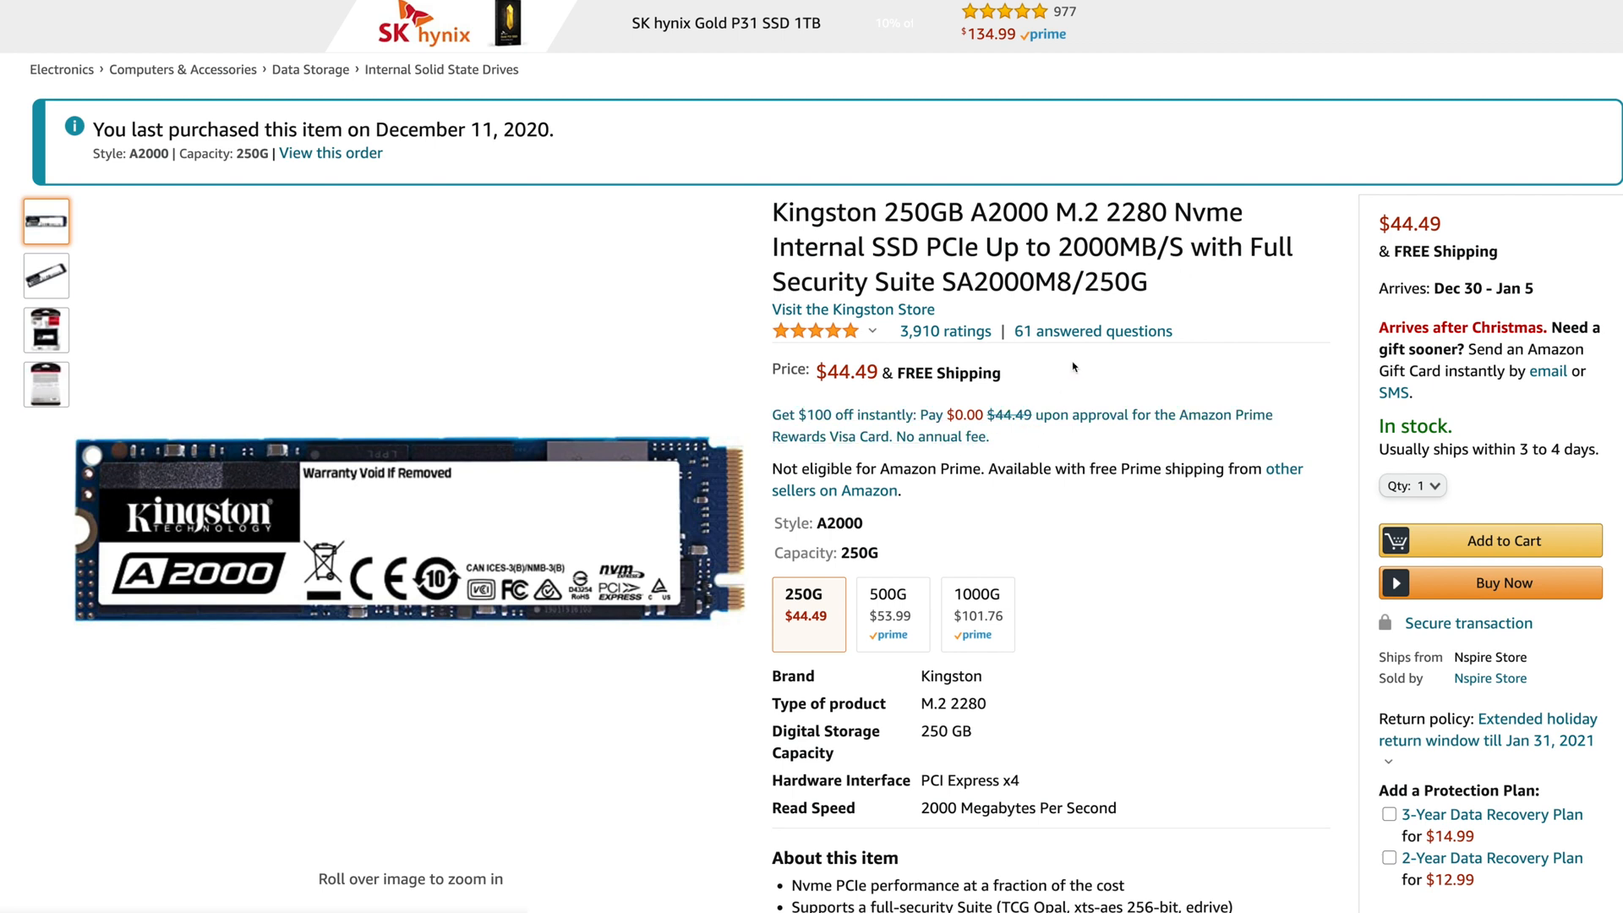
mouse_move(970, 367)
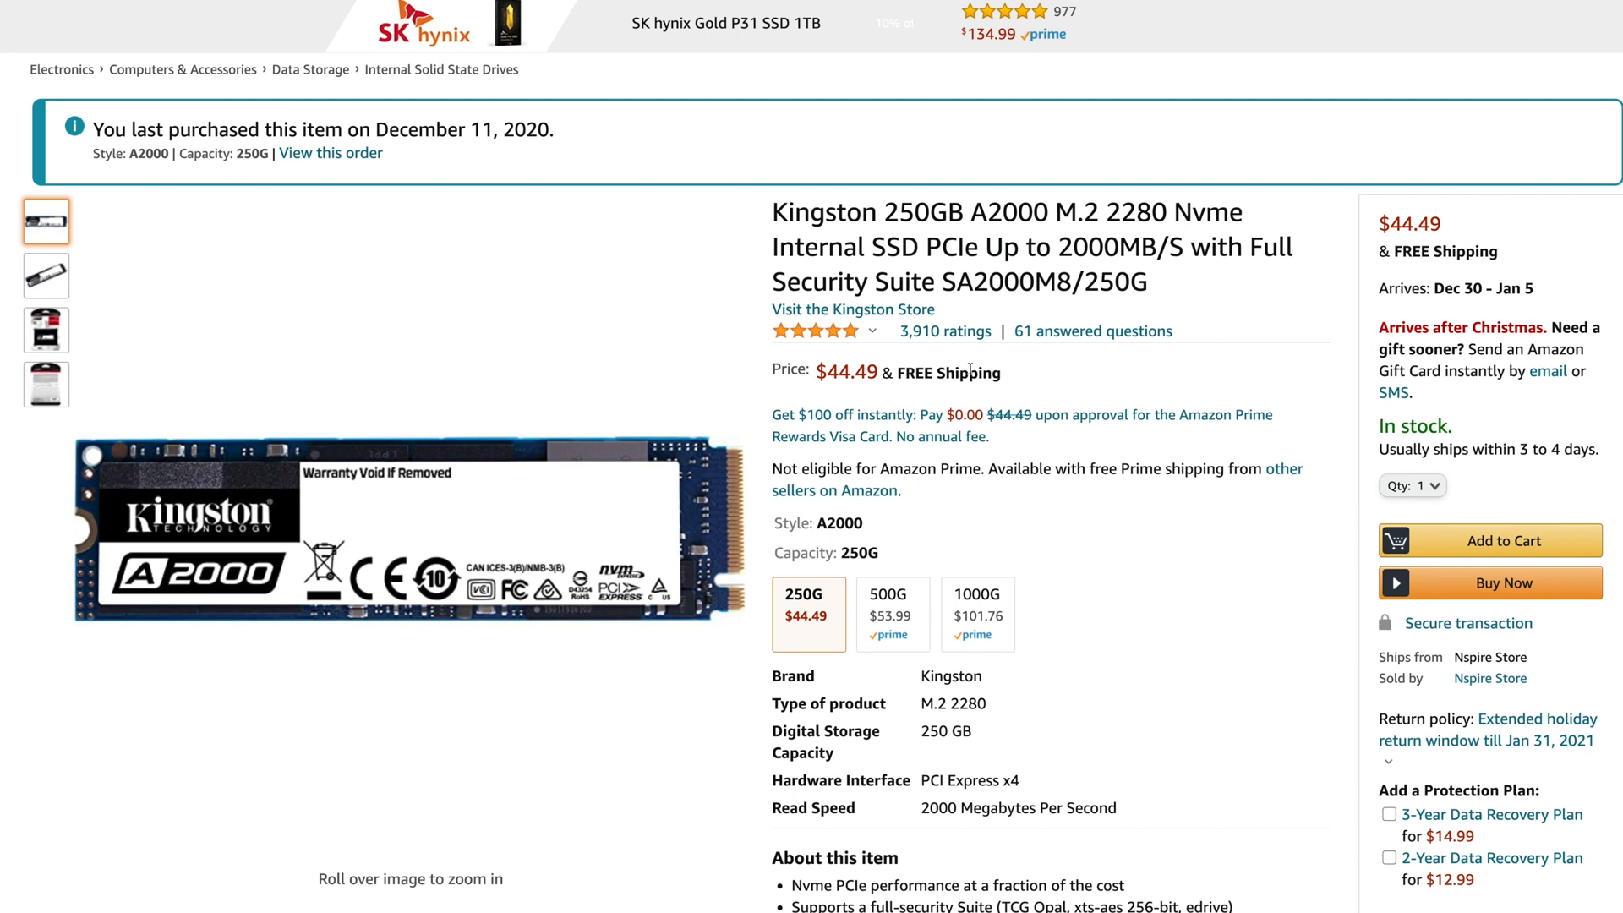
mouse_move(1050, 375)
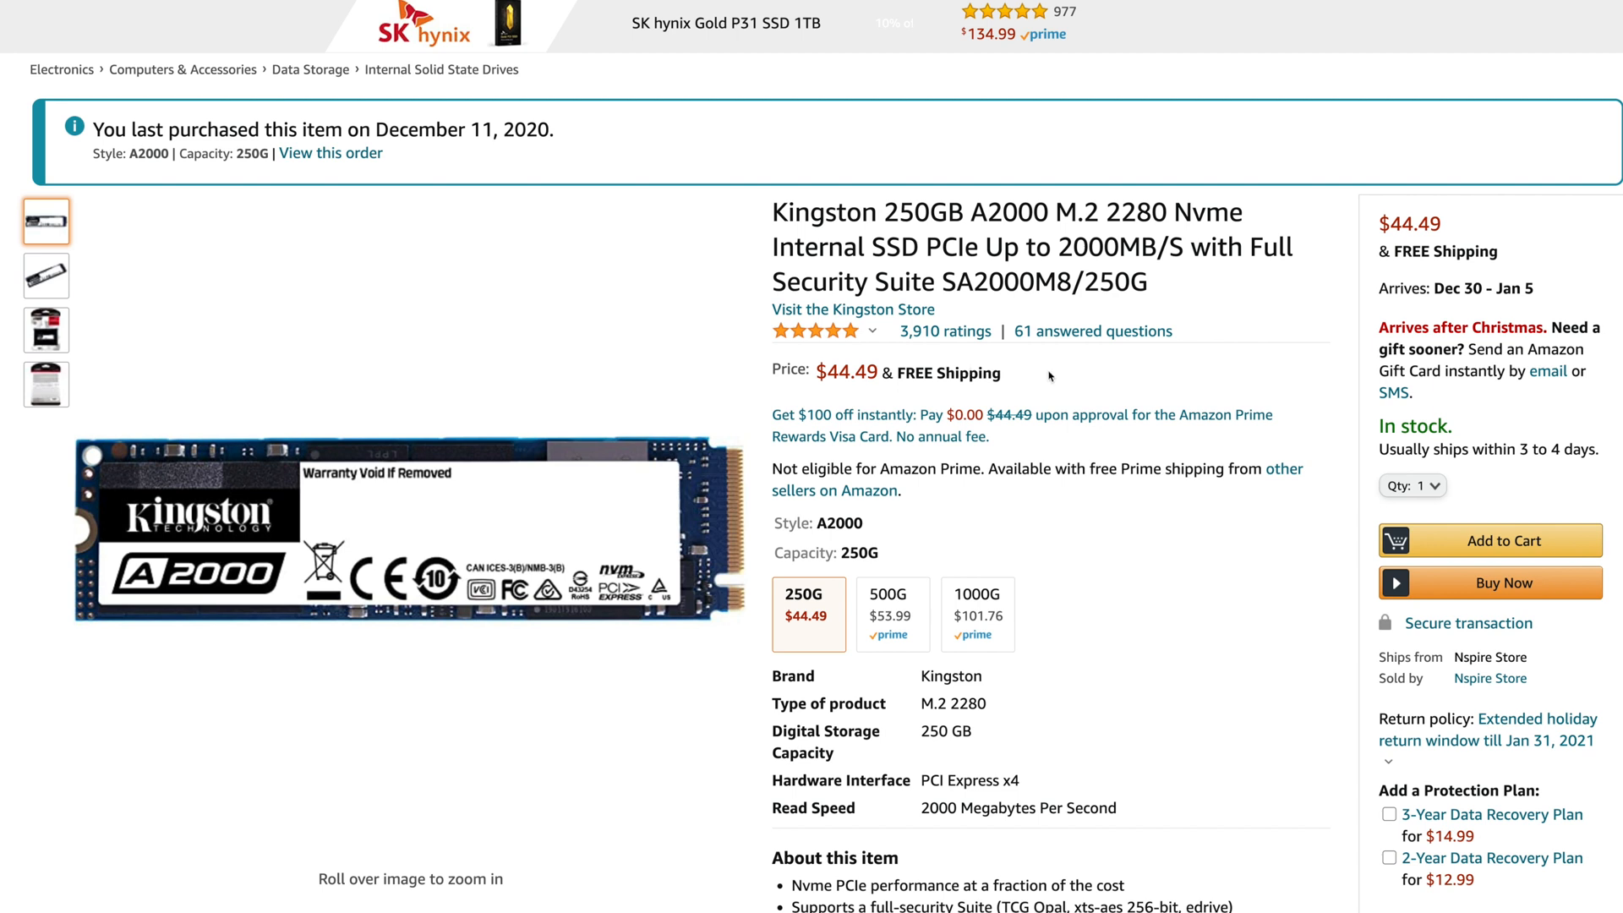
mouse_move(1118, 359)
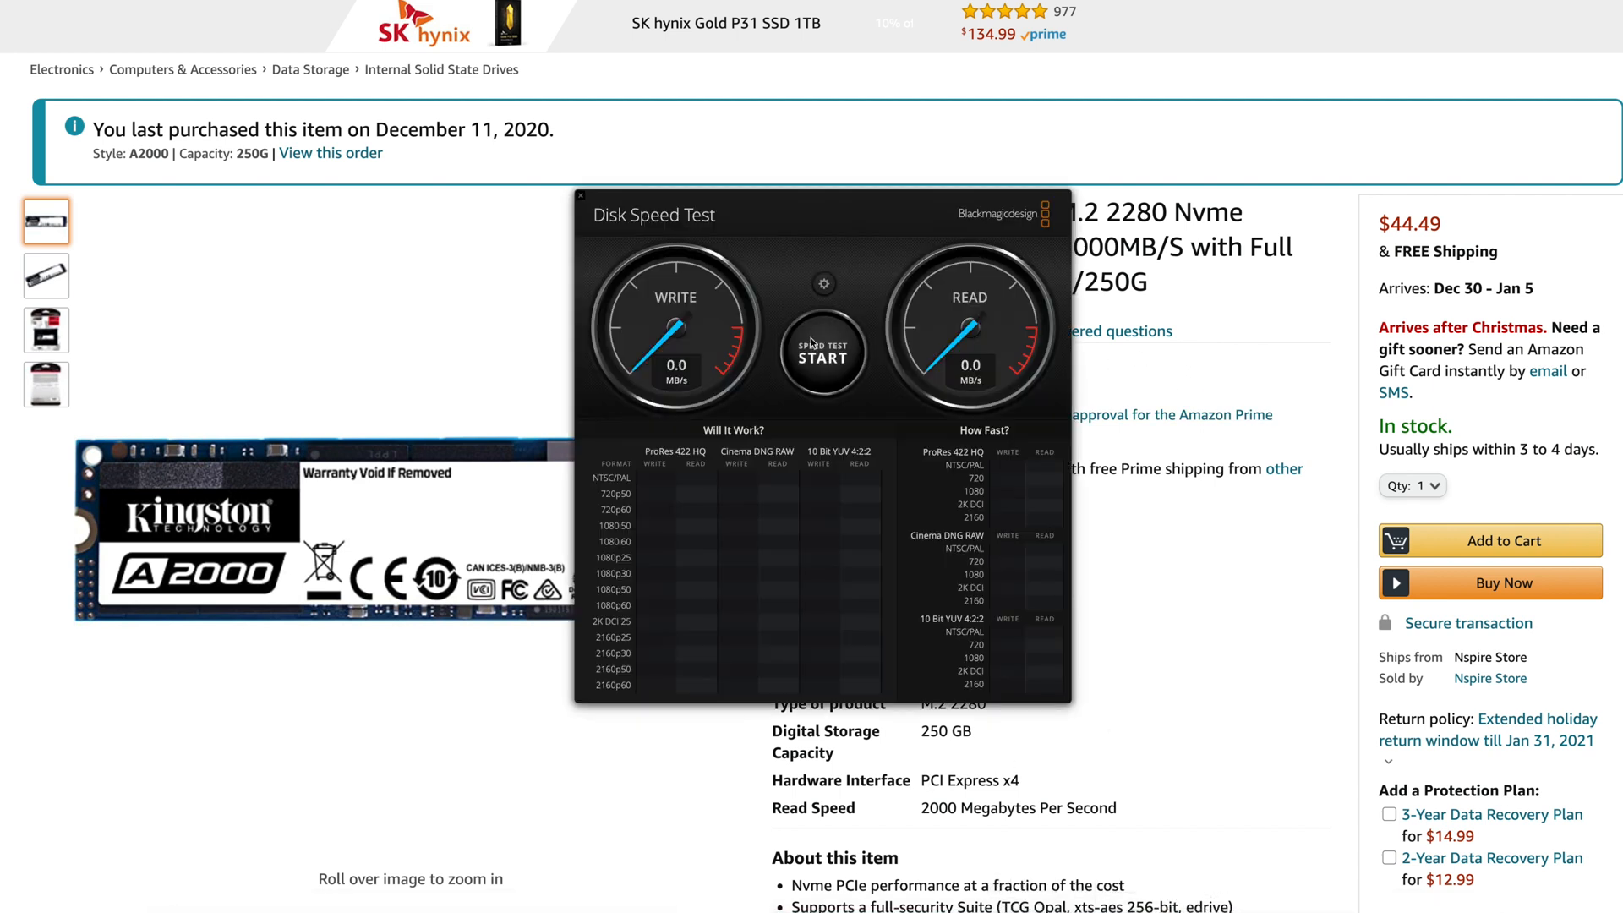
- Select Kingston-NVME-PCI-M2 as the target drive through the settings gear
left_click(822, 285)
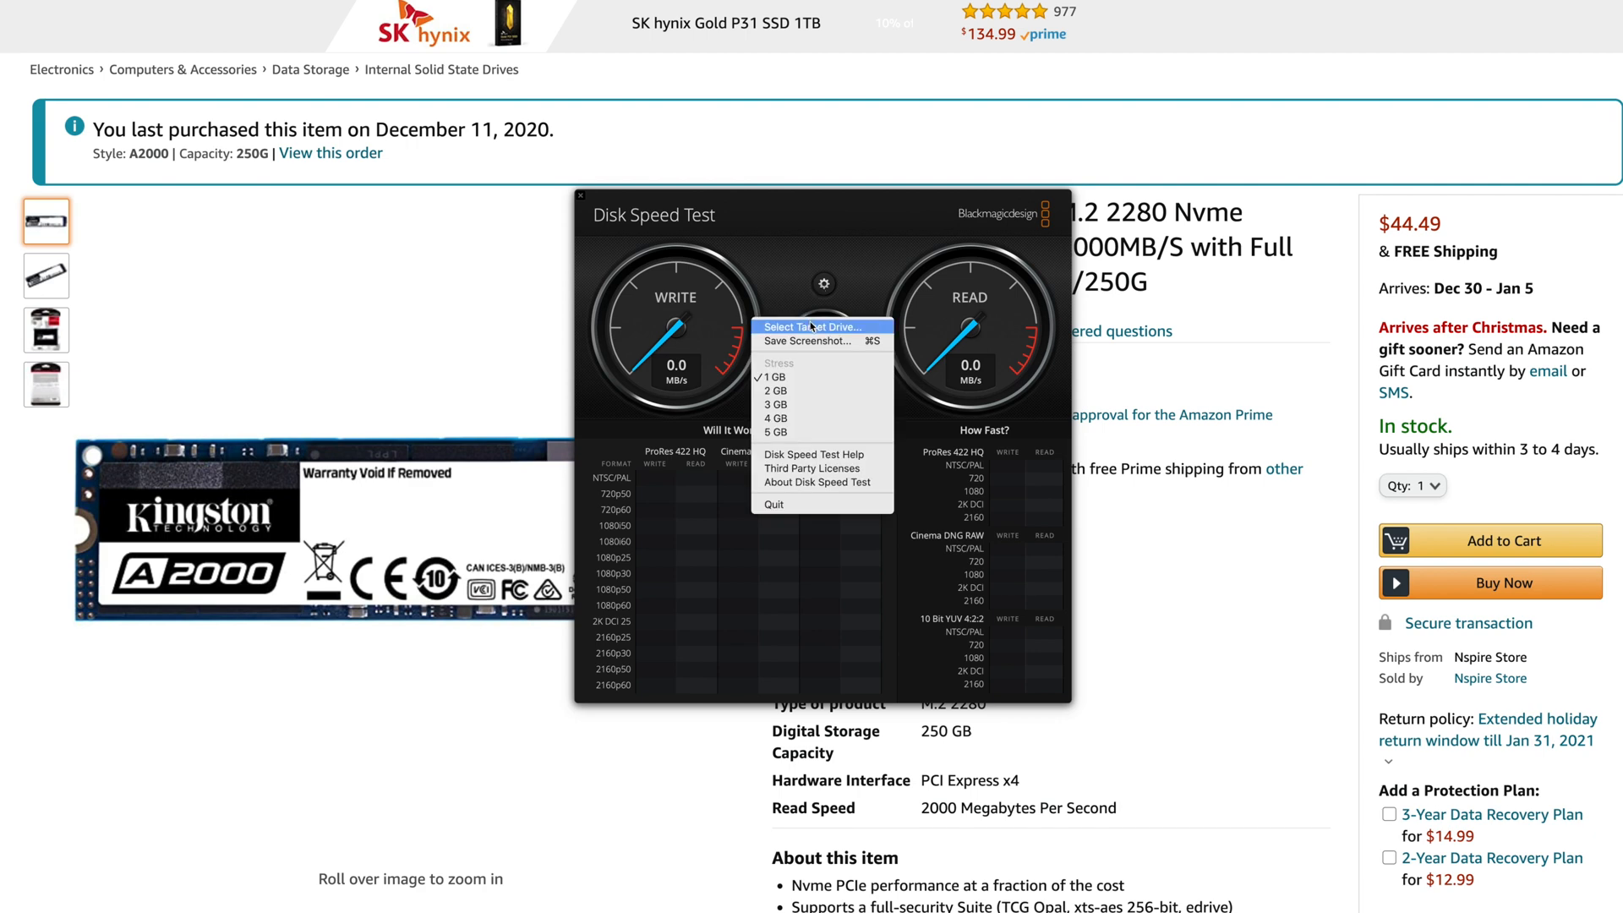
left_click(816, 327)
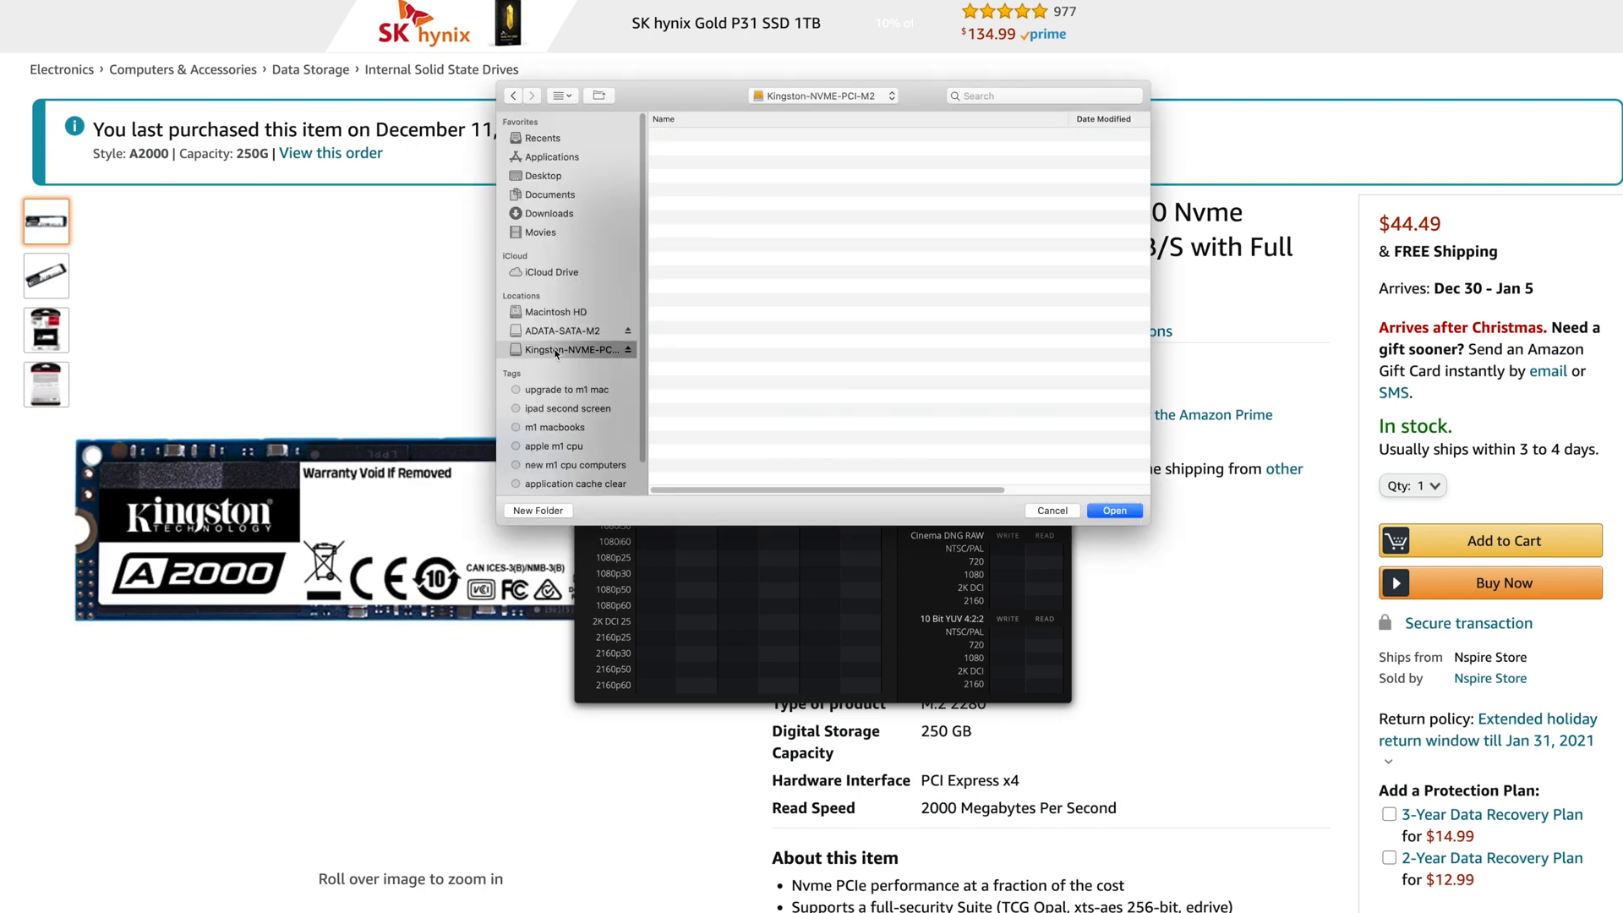
left_click(1115, 511)
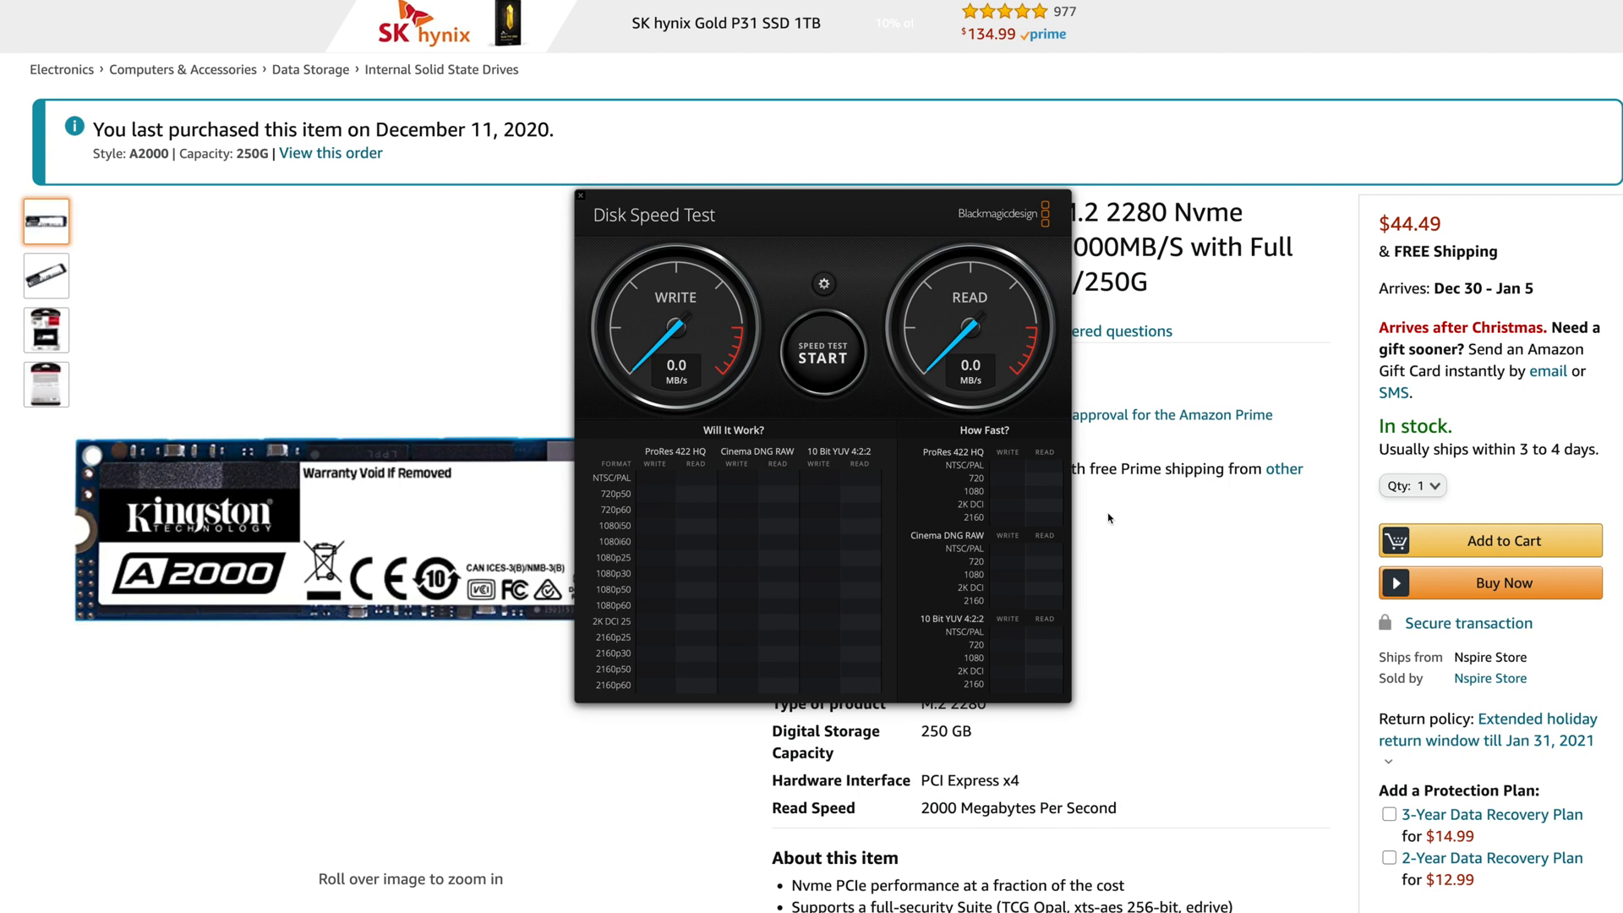
mouse_move(874, 506)
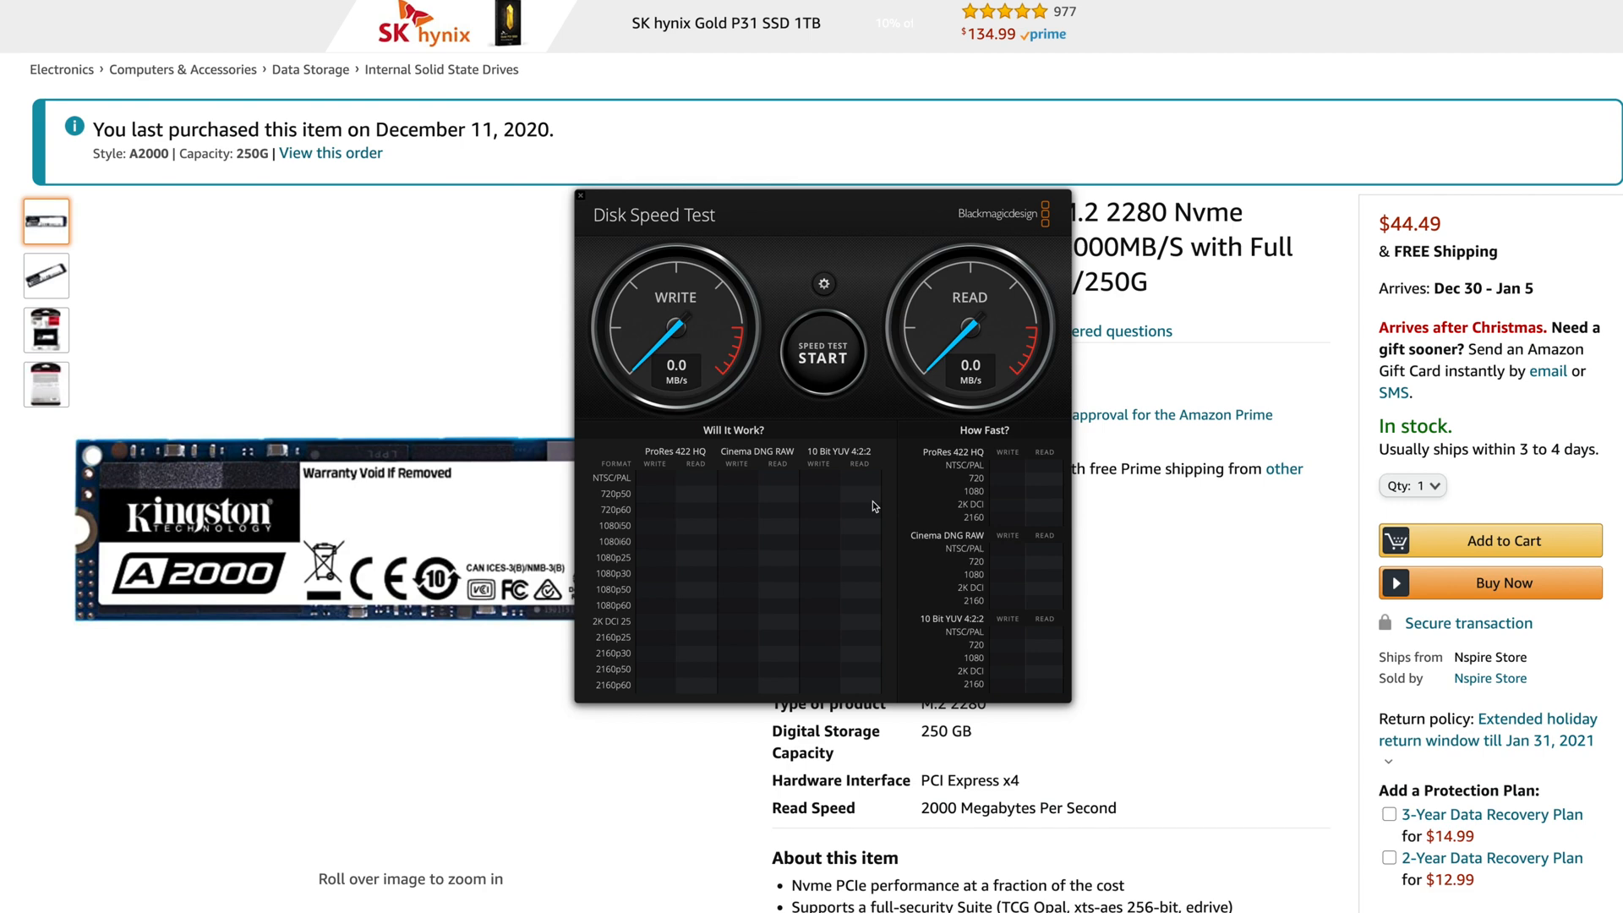
mouse_move(813, 374)
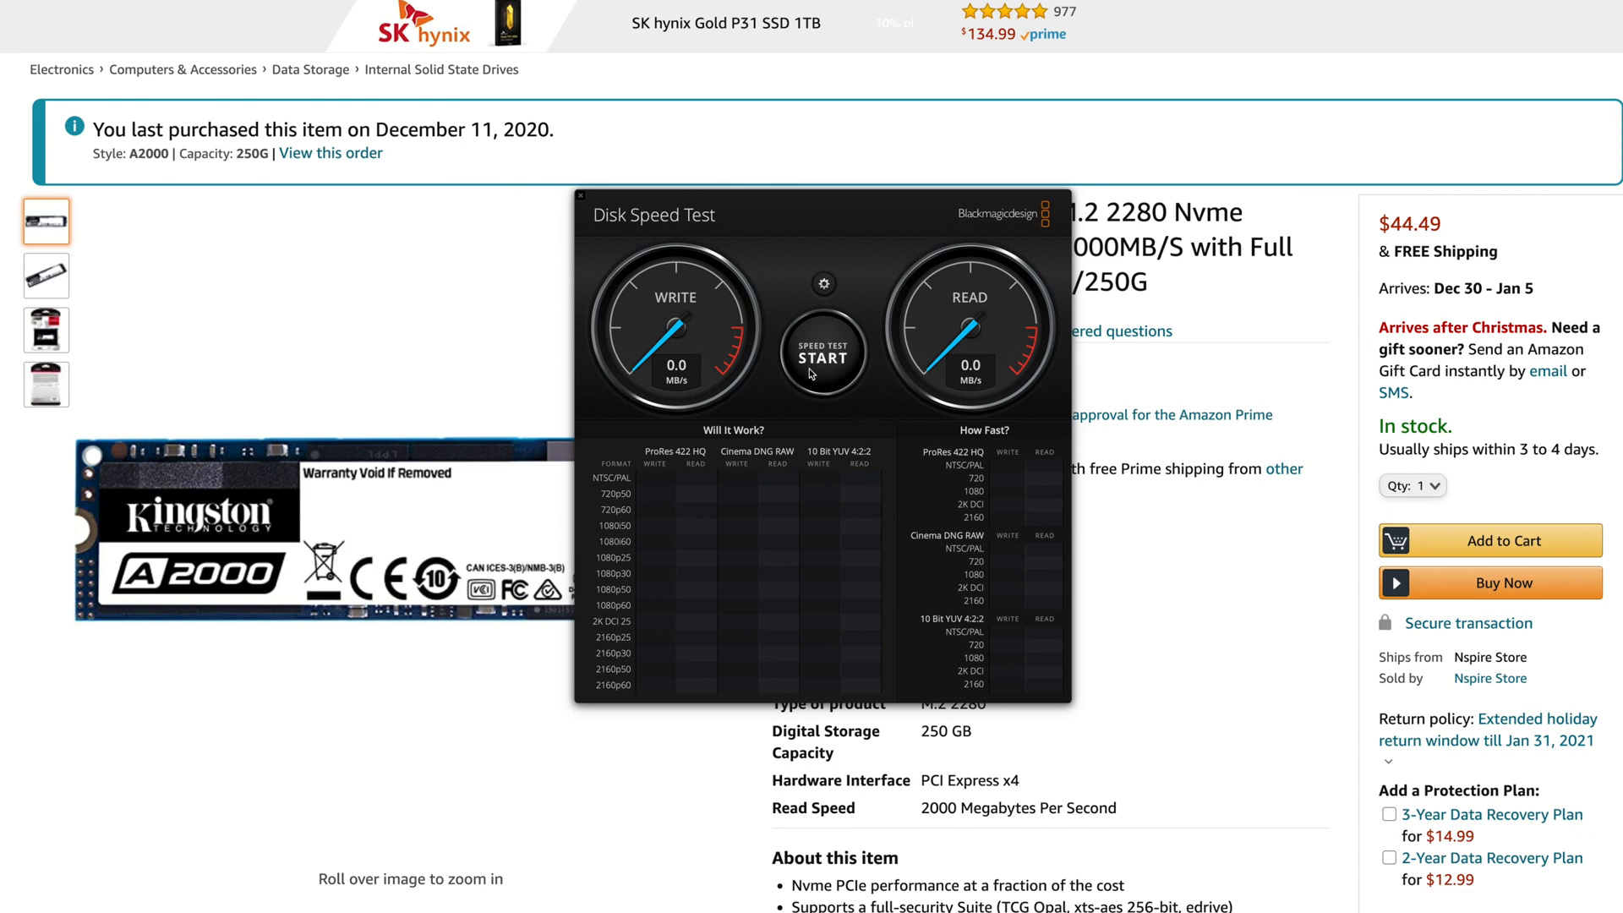
mouse_move(816, 378)
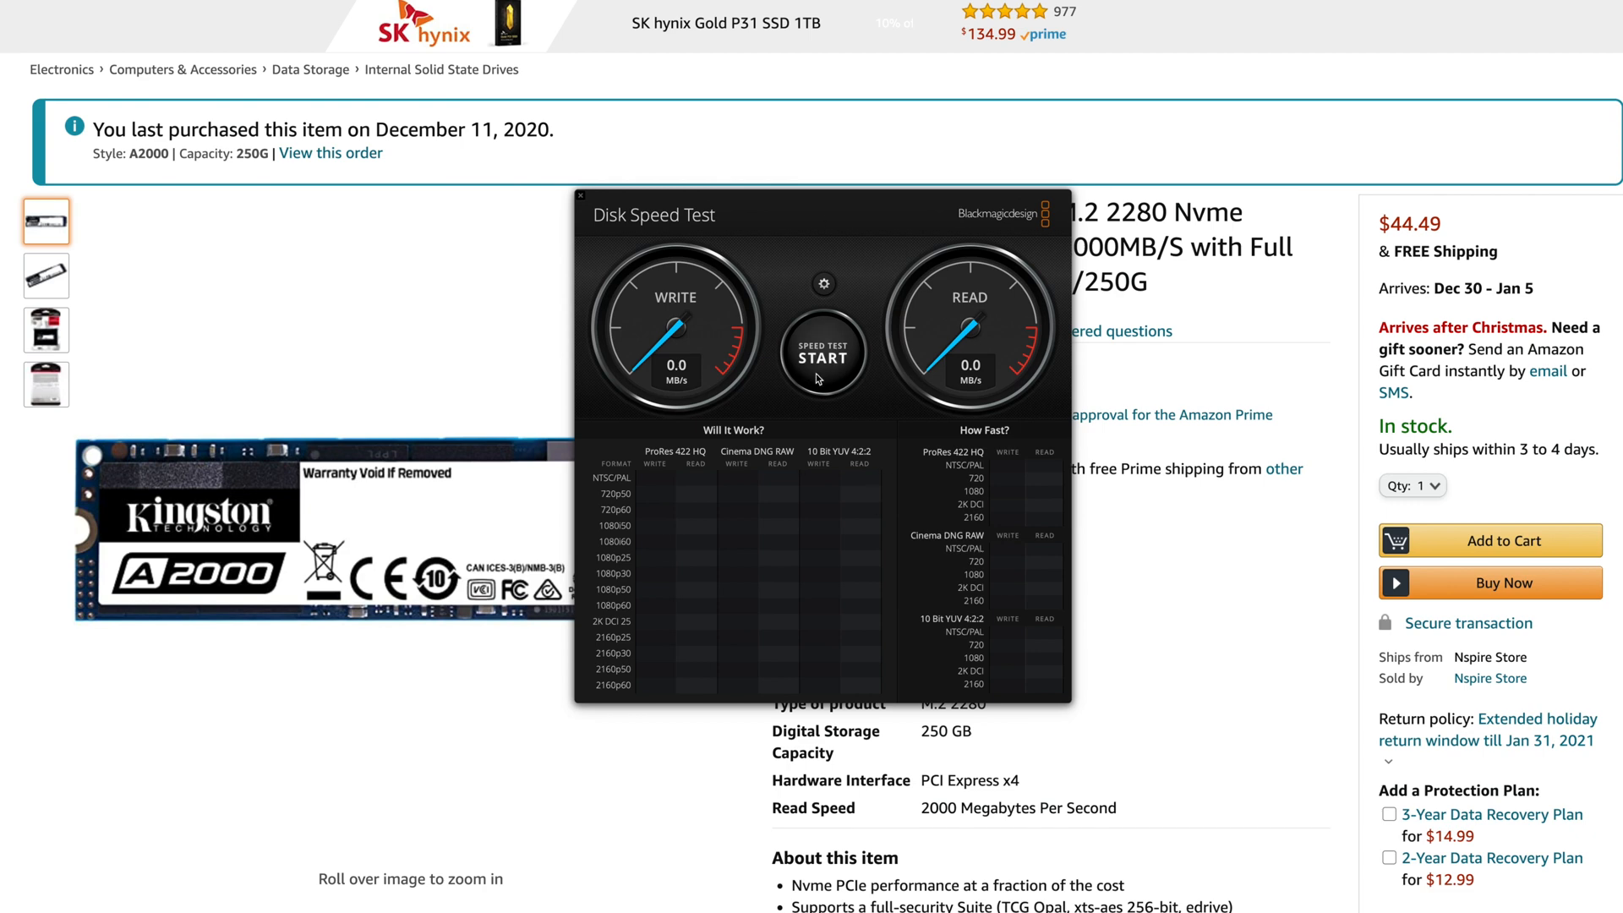
- Run the speed test on the Kingston NVMe drive and stop at 900.7 MB/s write, 935.1 read
left_click(822, 351)
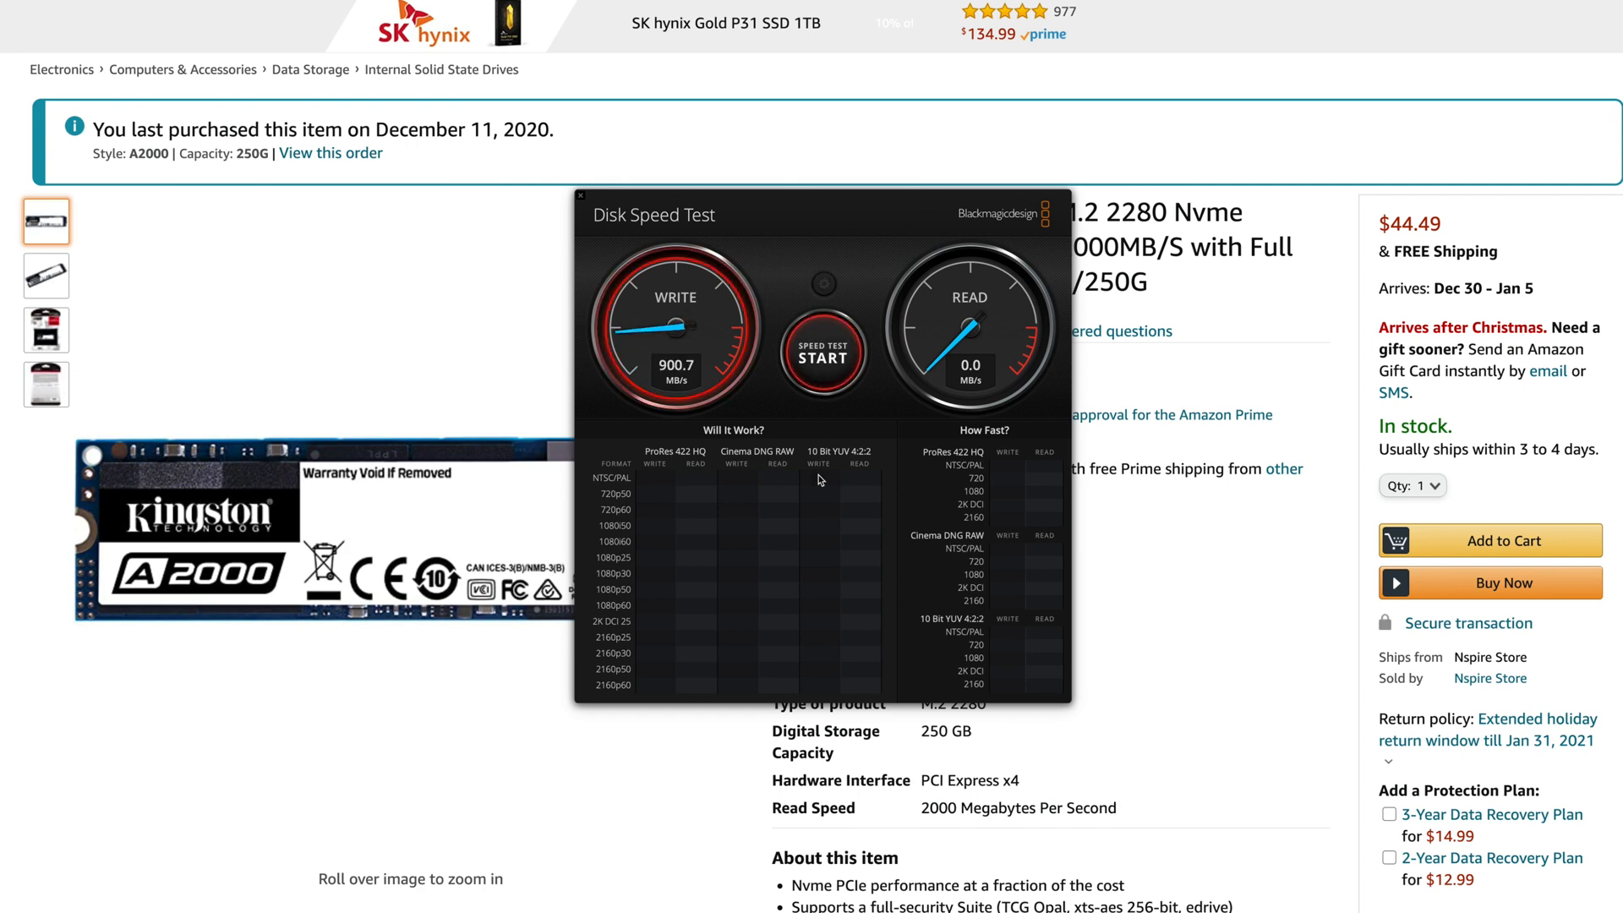
left_click(821, 355)
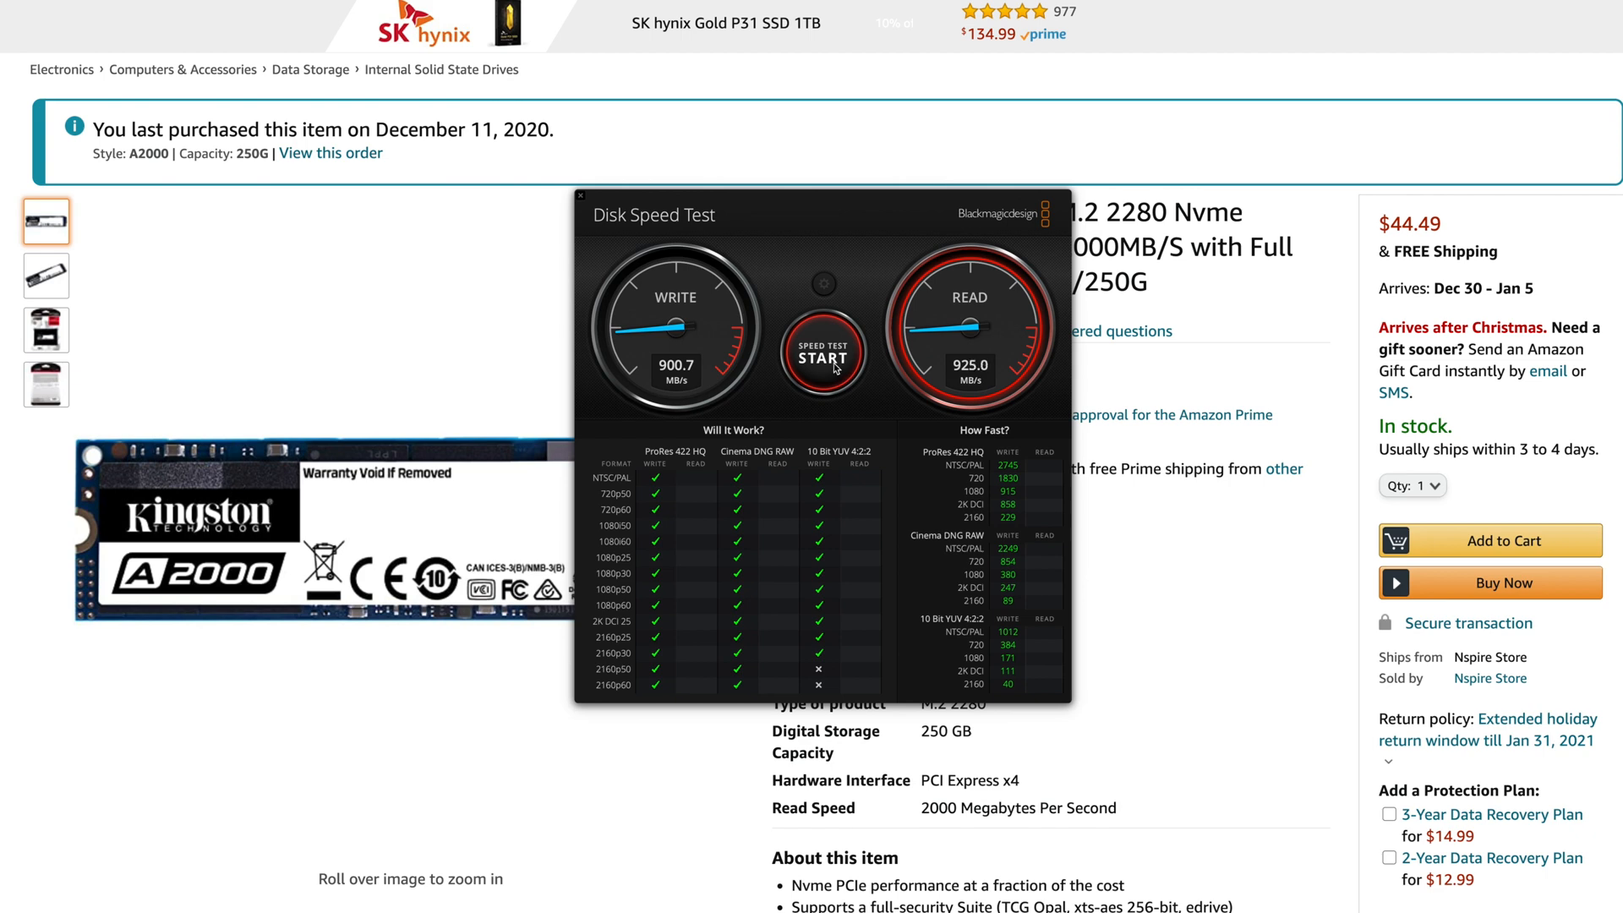
left_click(821, 352)
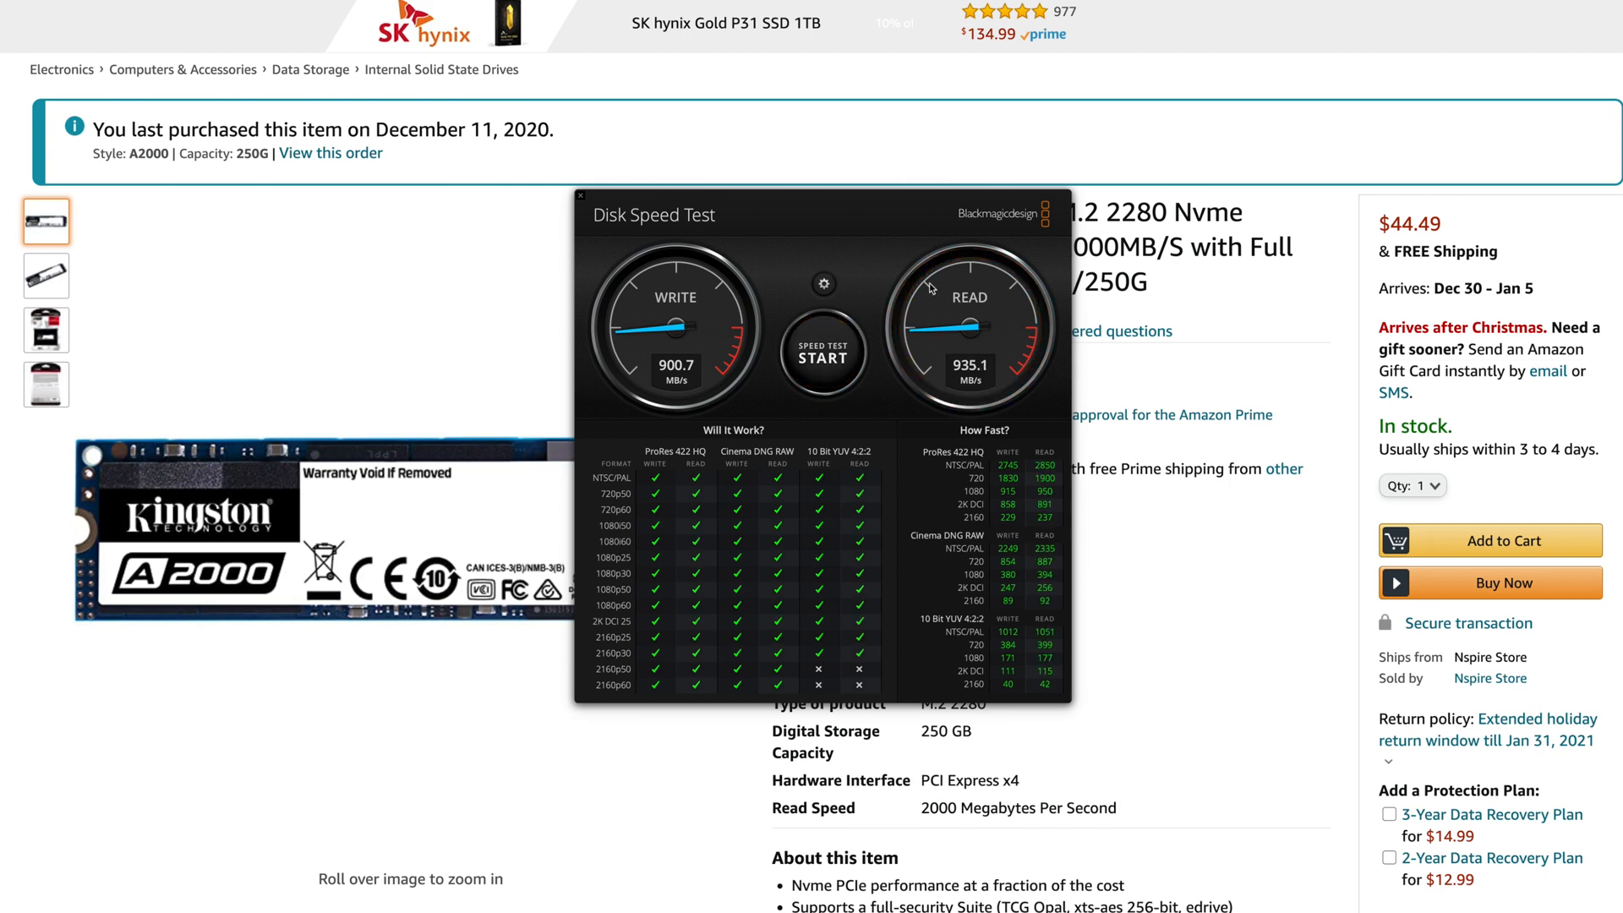
mouse_move(921, 369)
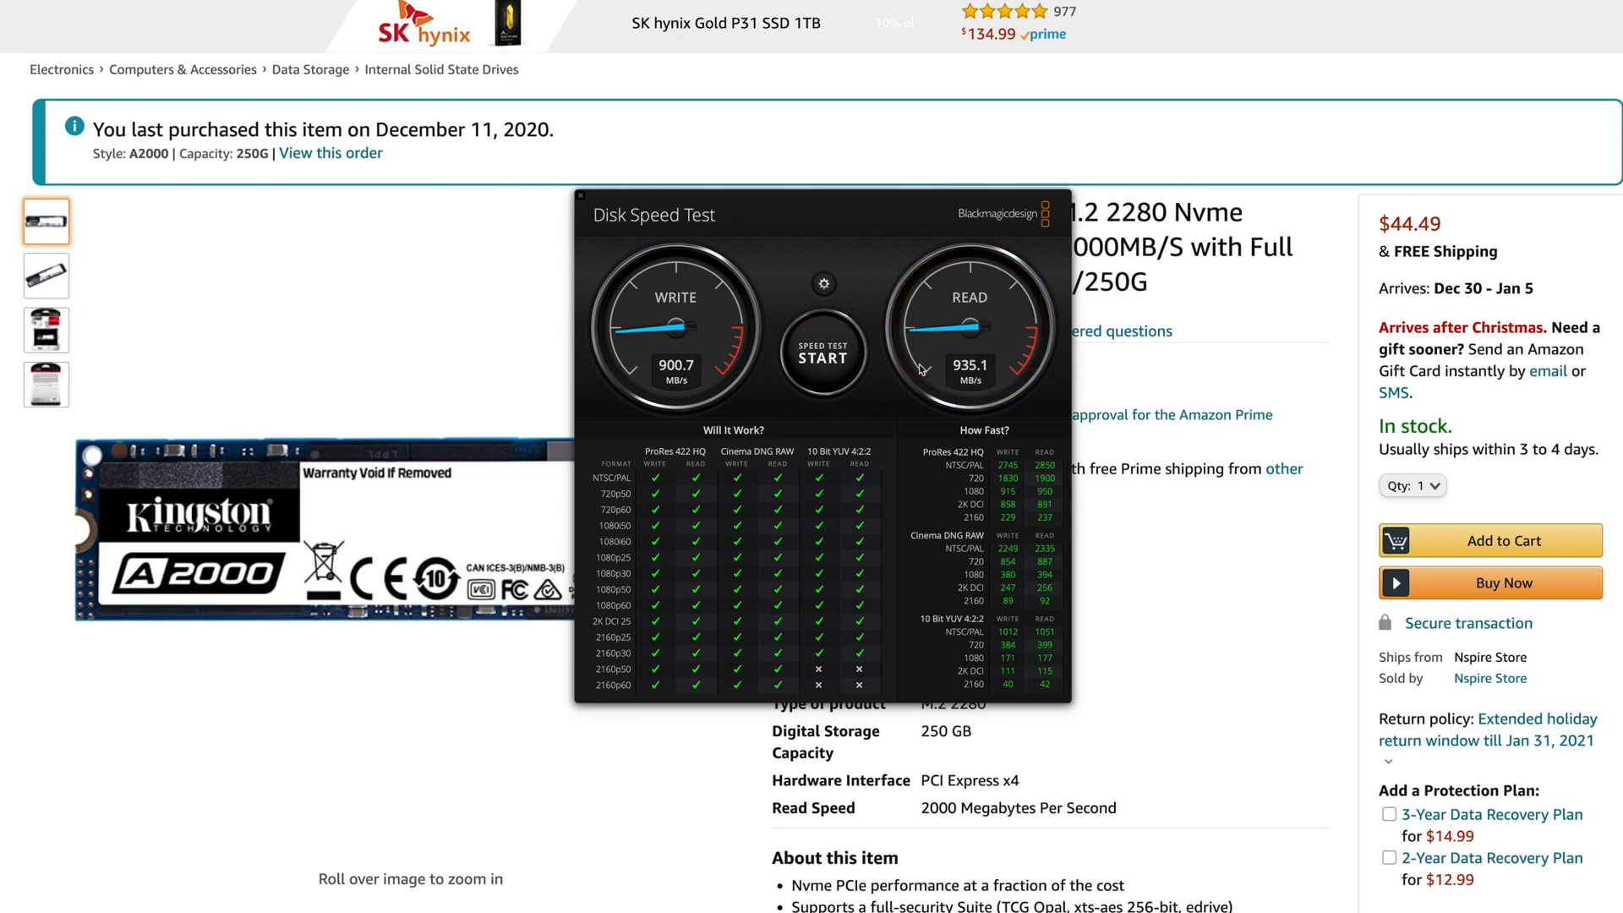
mouse_move(919, 402)
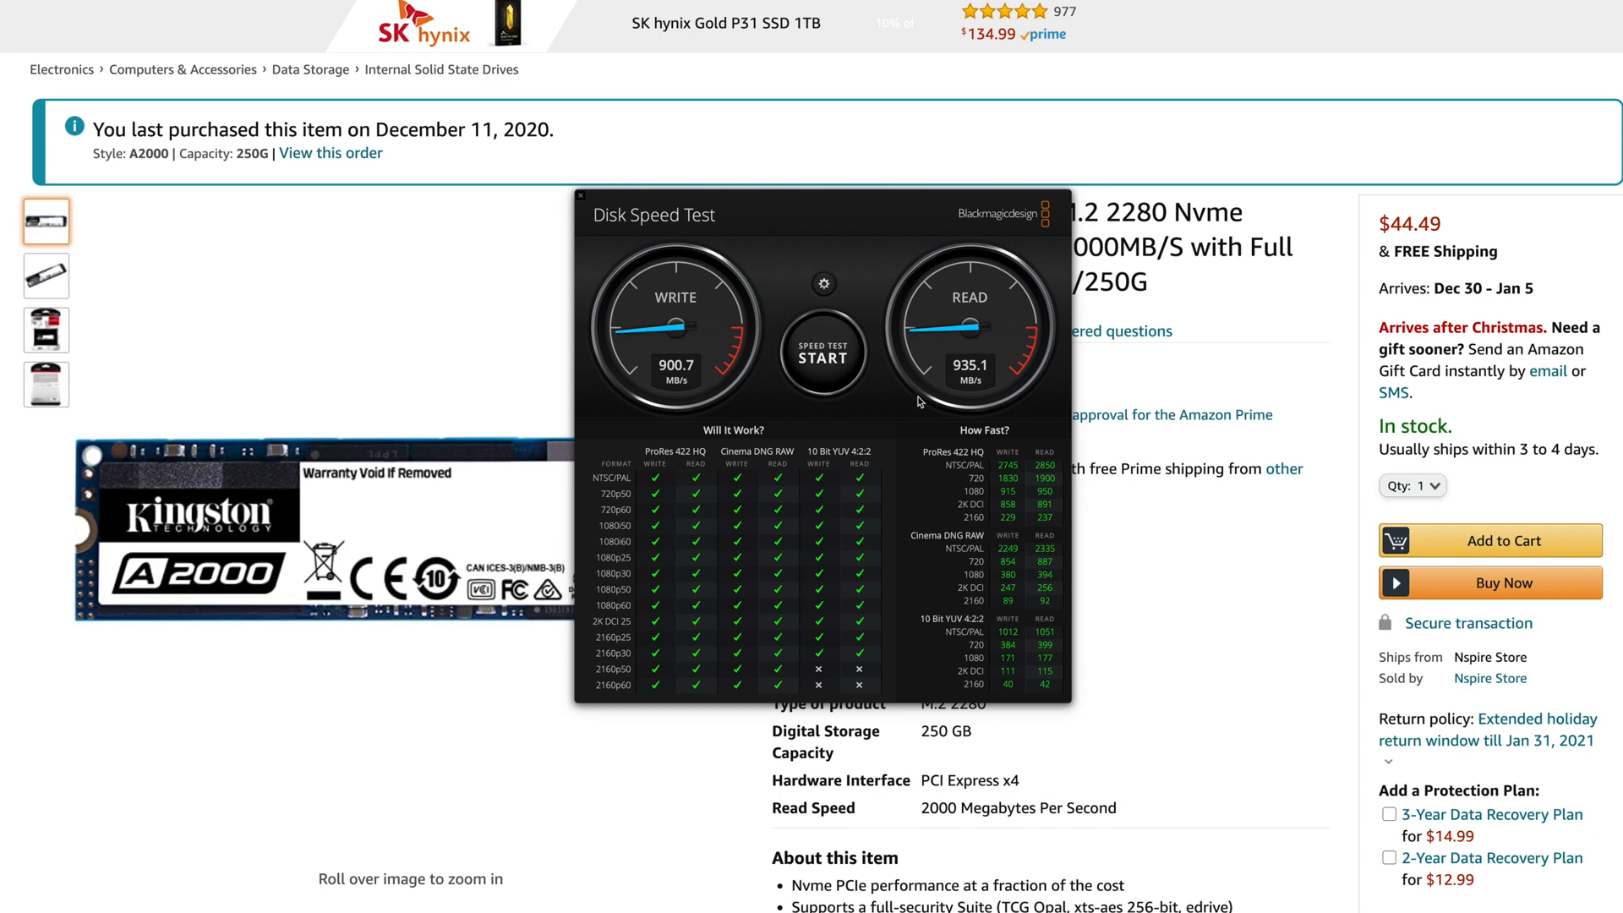